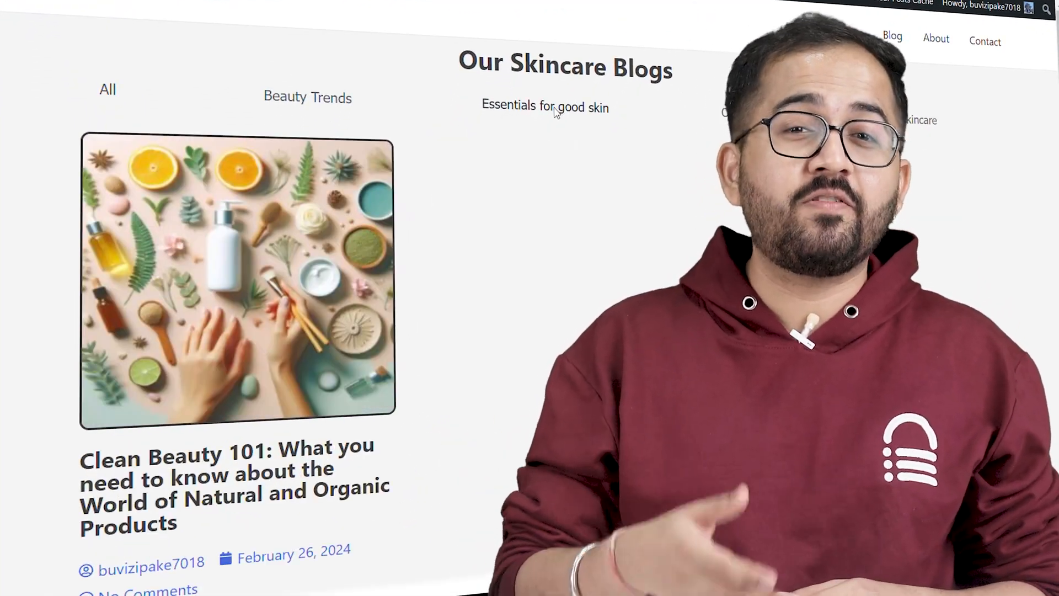
Step: View the 'Age Gracefully: Anti-Aging Skincare Tips and Tricks' post from the blog grid
click(307, 97)
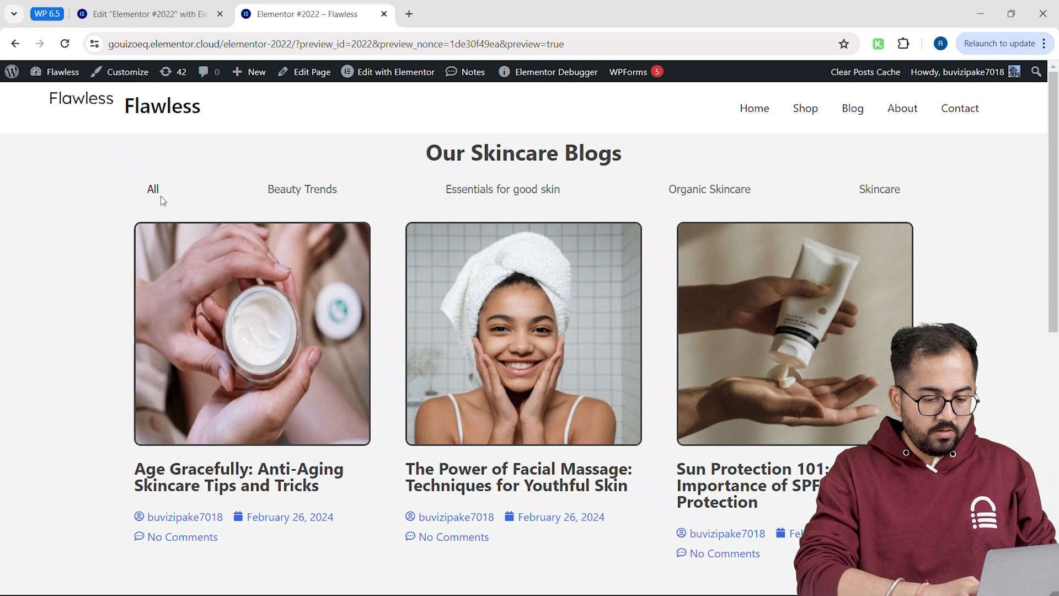
mouse_move(237, 469)
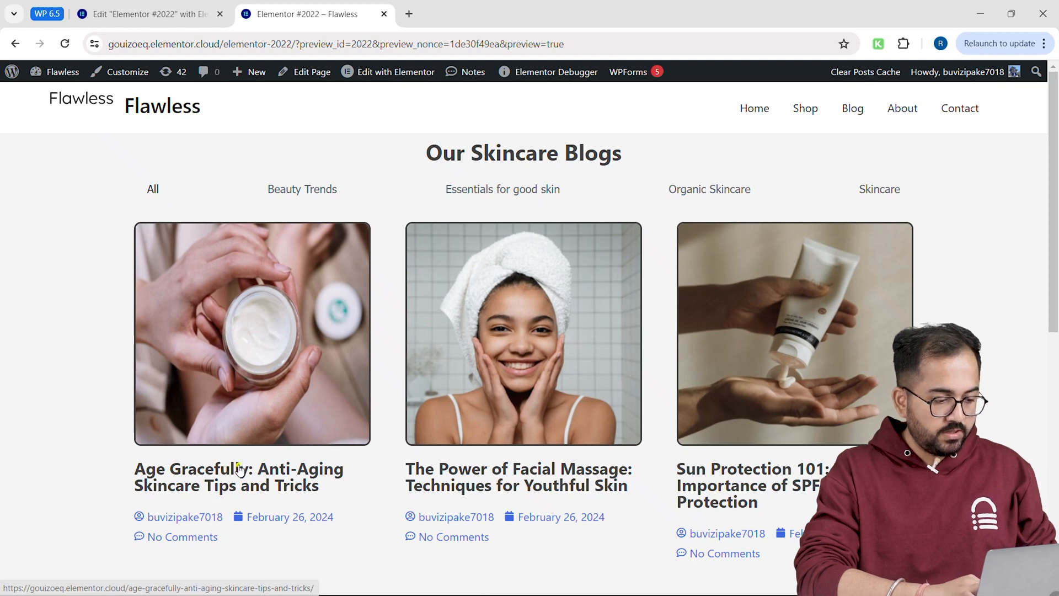
click(252, 476)
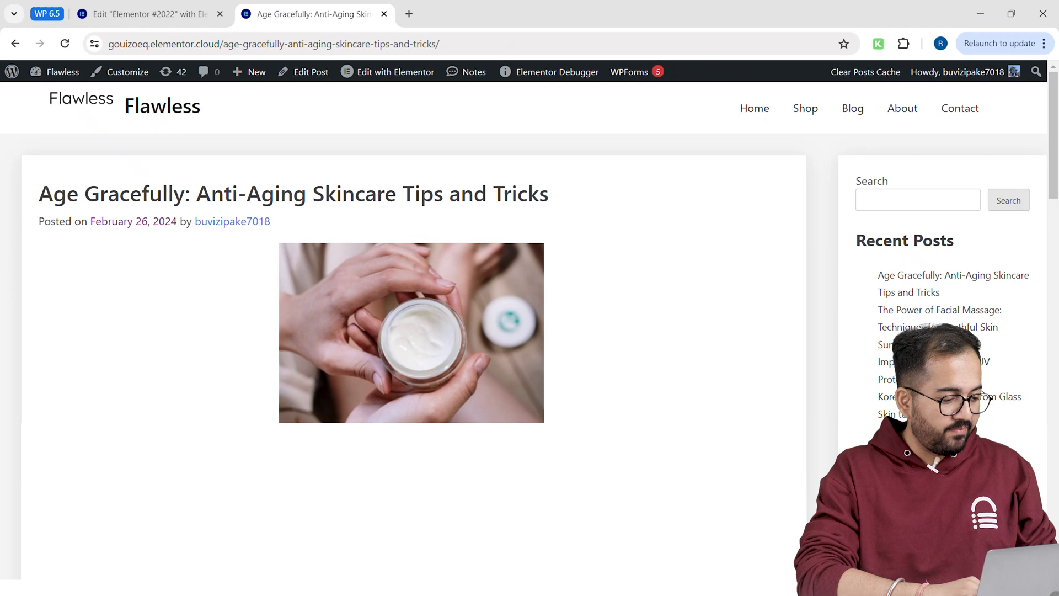
scroll(down, 3)
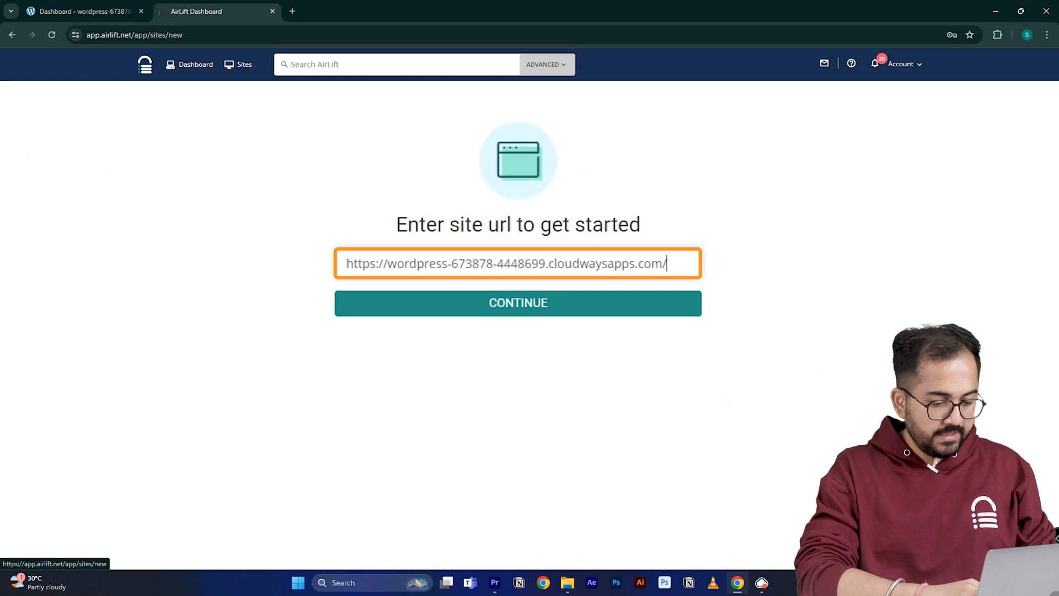
Step: Run the AirLift performance report showing optimized score 98 versus original 45
click(519, 302)
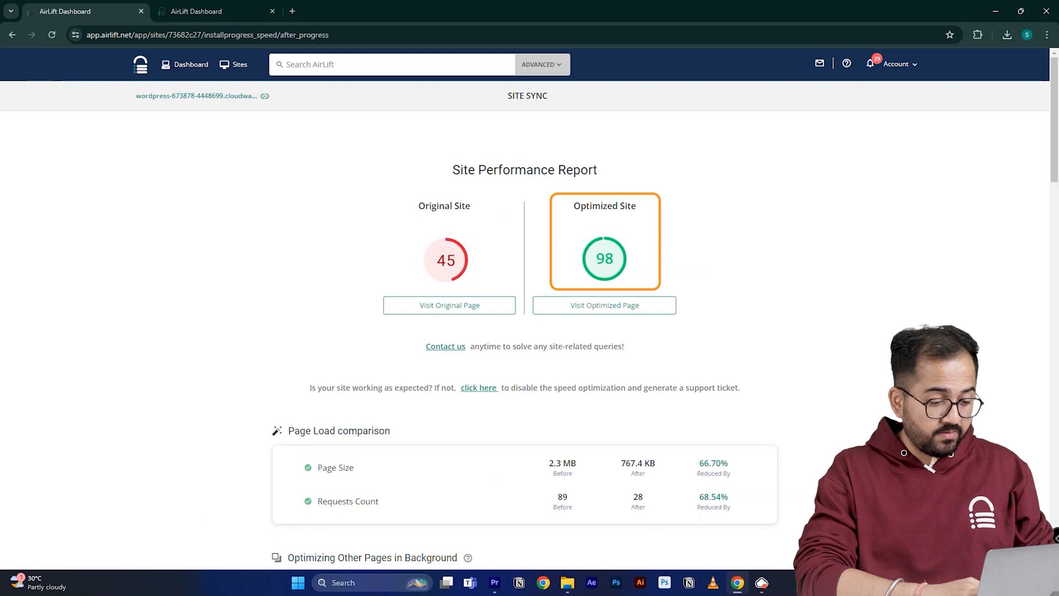
click(313, 11)
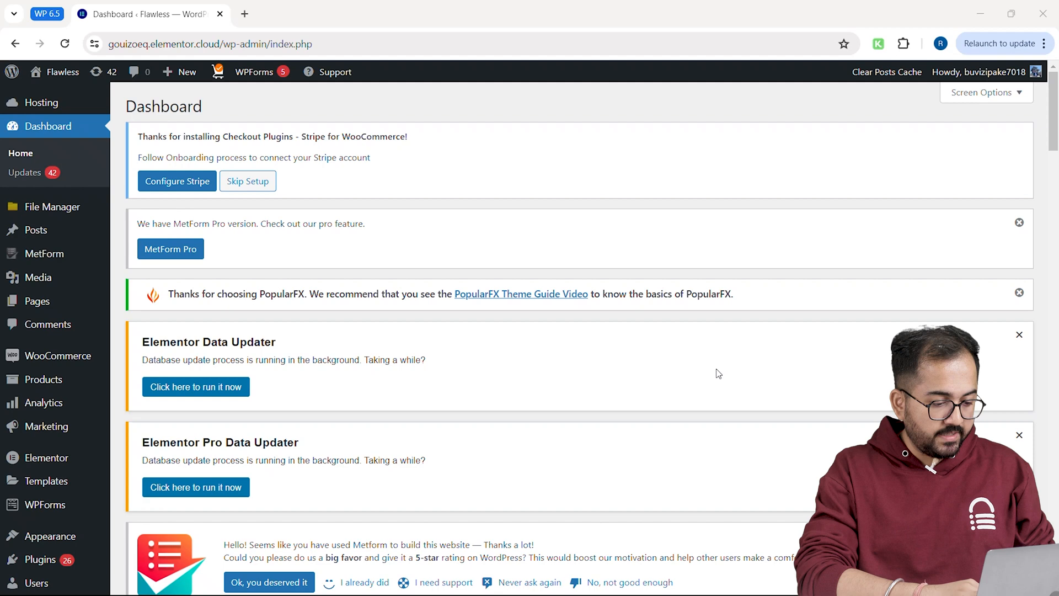
mouse_move(714, 374)
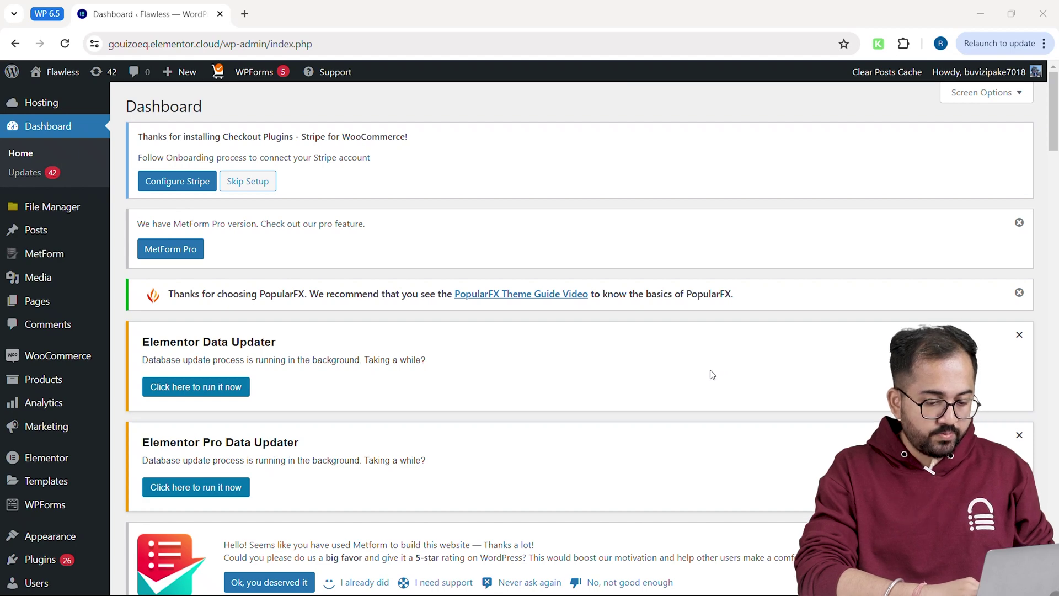
mouse_move(46, 457)
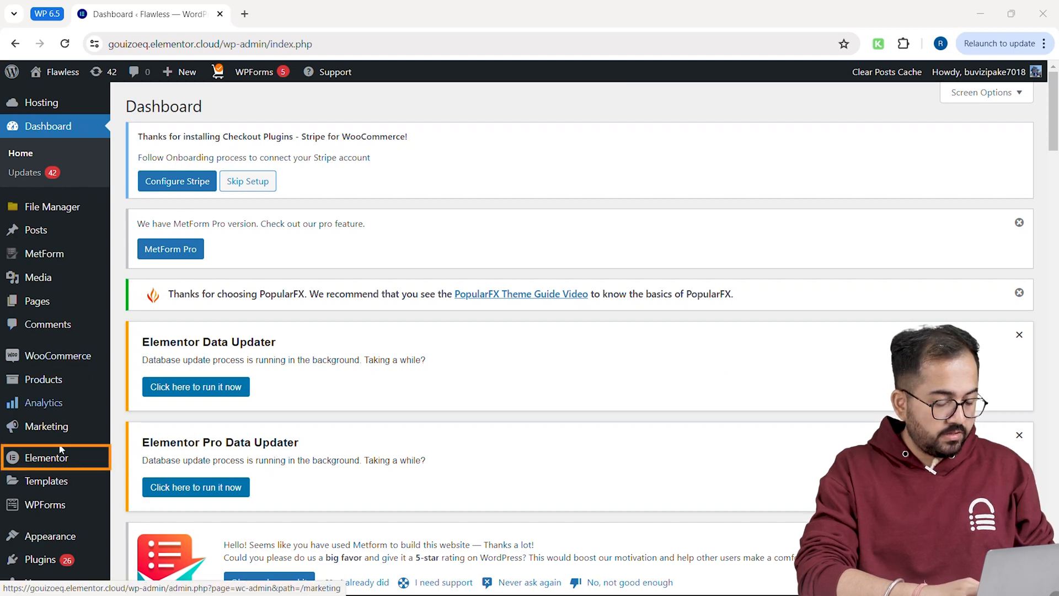
Step: Activate Flexbox Container, Grid Container and Taxonomy Filter in Elementor's Features settings and save
click(46, 457)
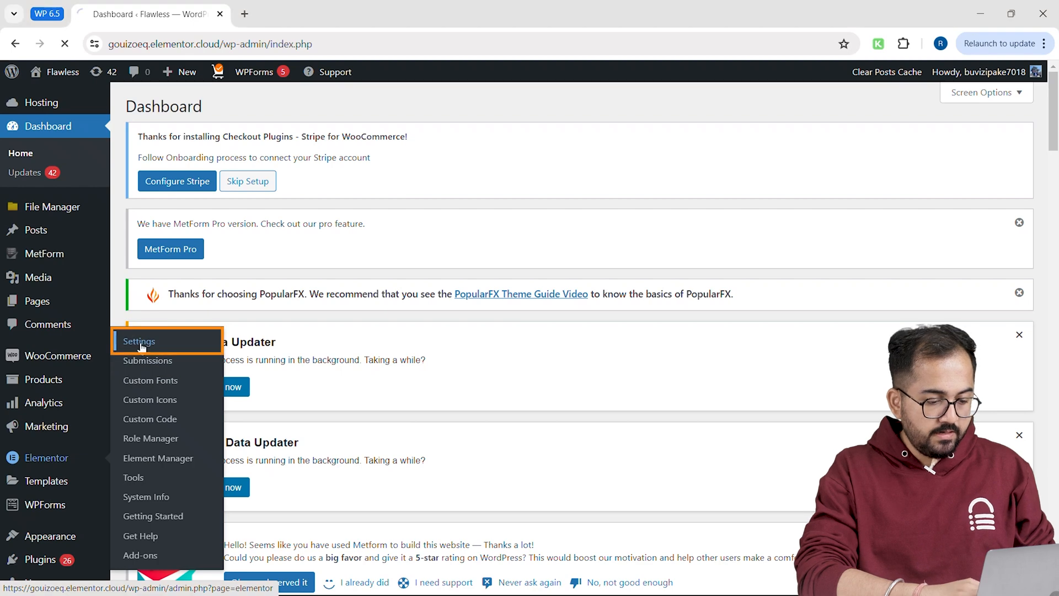
click(139, 341)
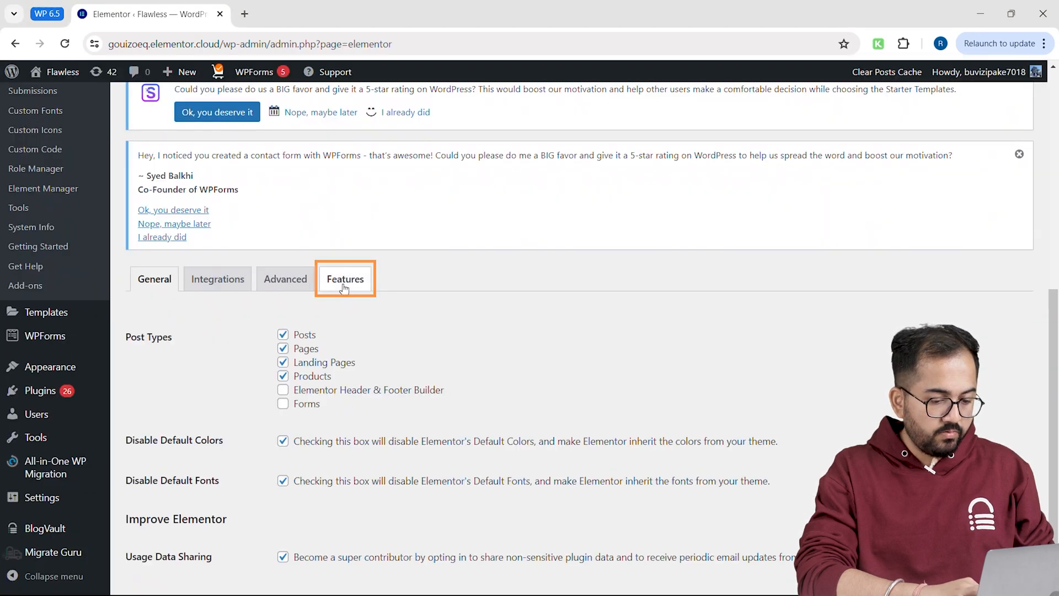
click(345, 278)
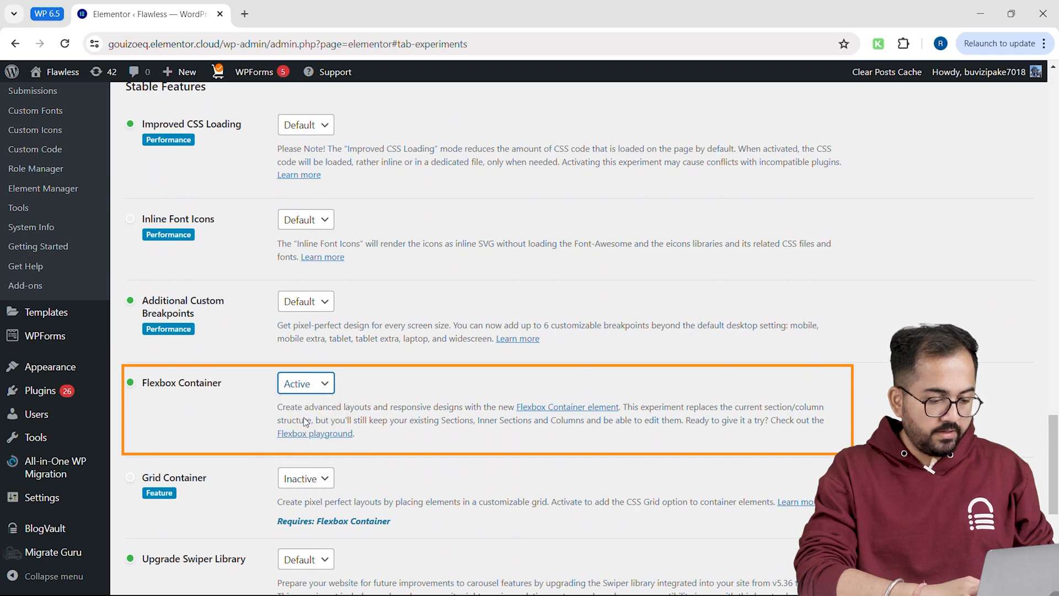
click(305, 478)
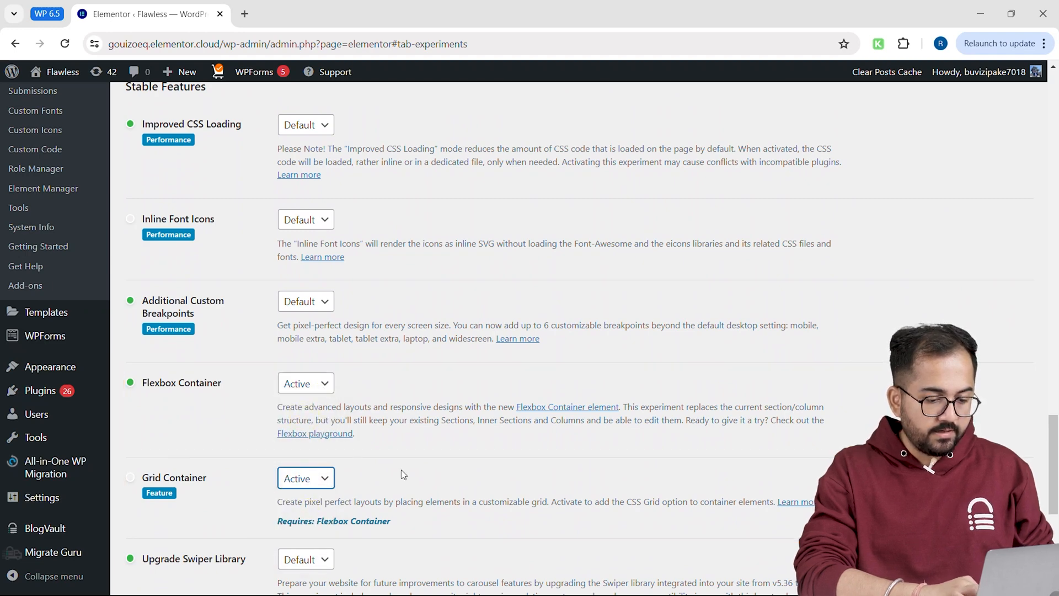
scroll(up, 3)
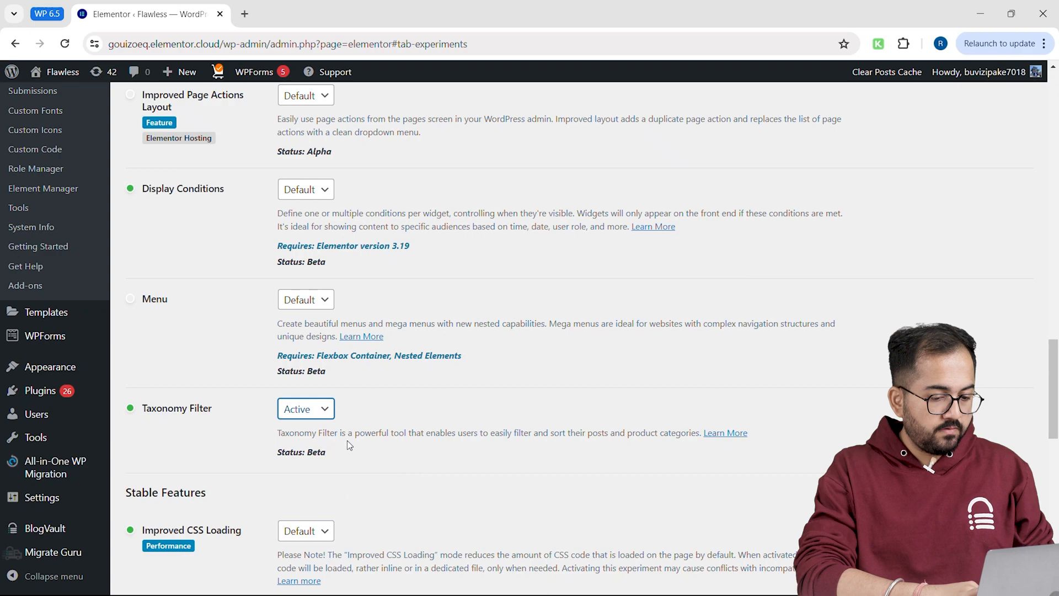
click(160, 538)
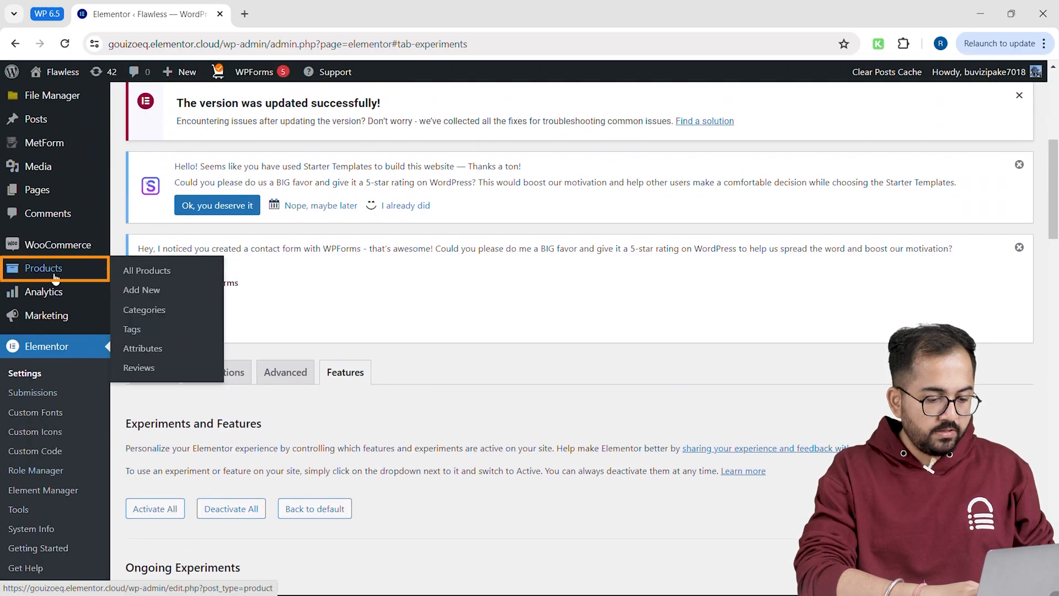
Step: Review the products list and the ten blog posts with their categories like Skincare and Beauty Trends
click(147, 271)
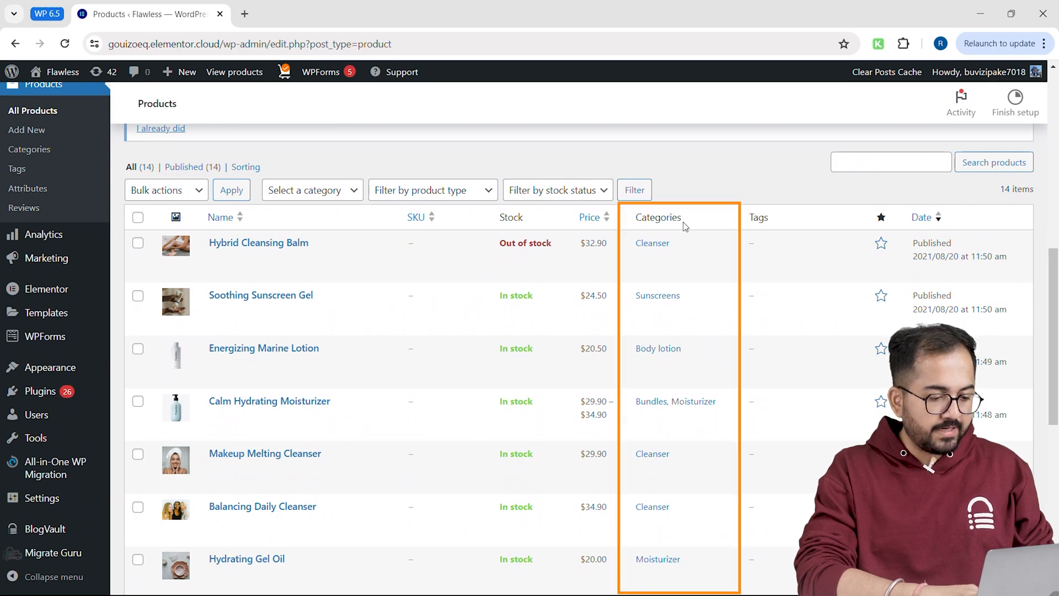
scroll(down, 3)
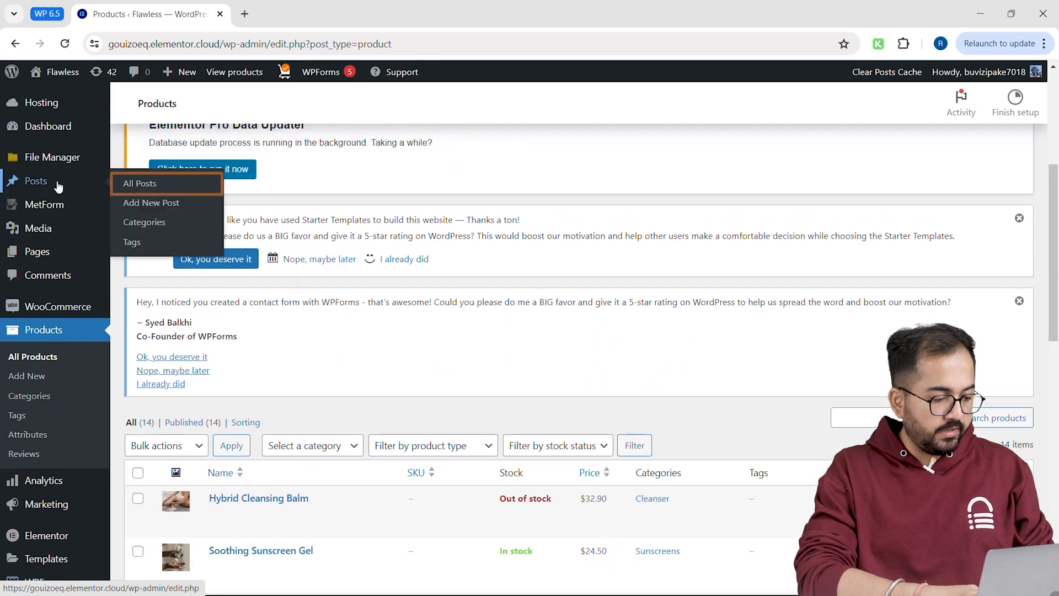
click(139, 183)
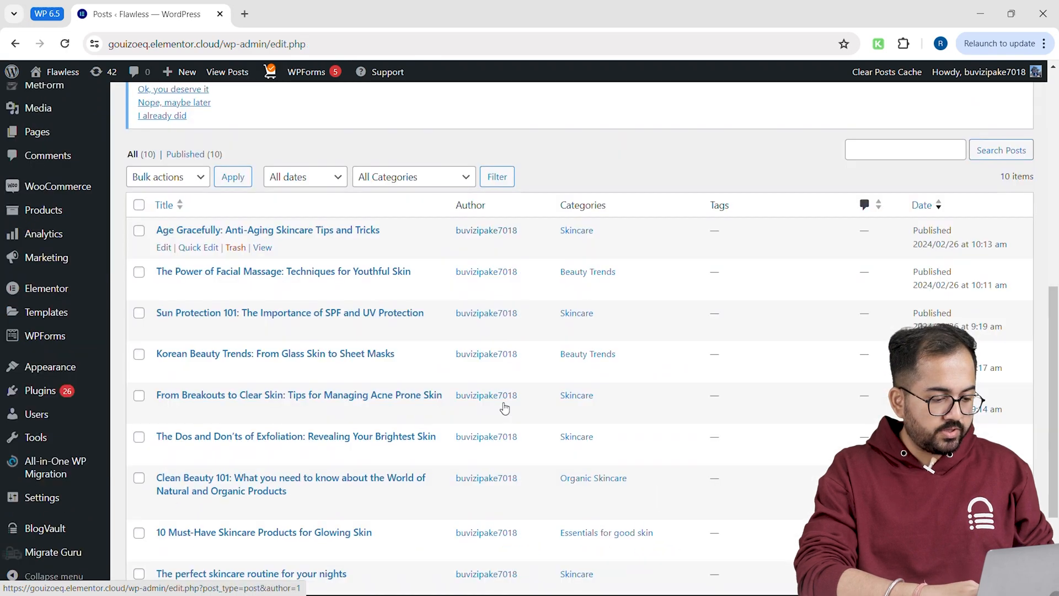
scroll(down, 3)
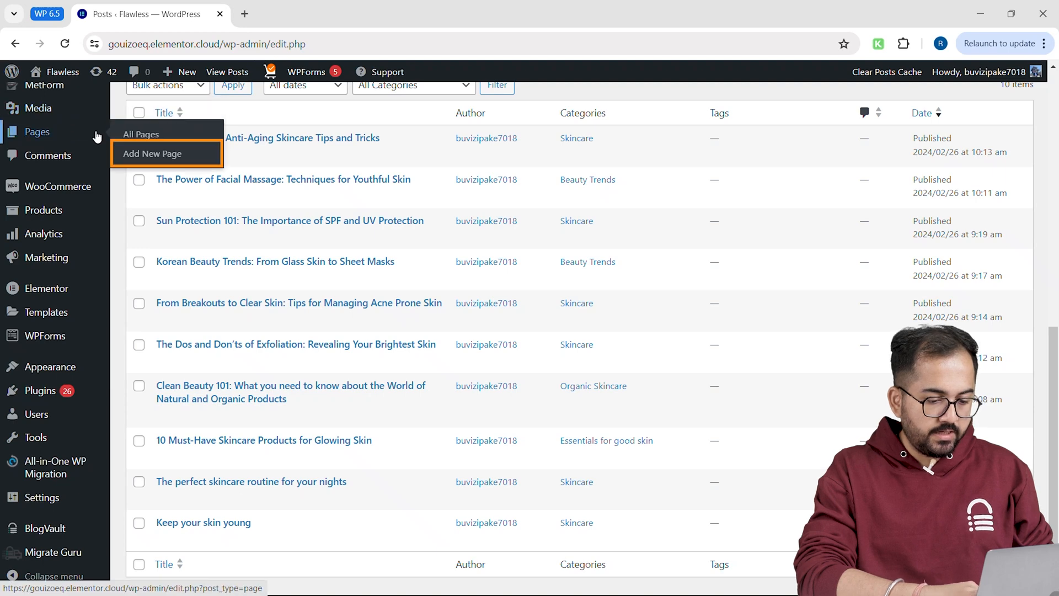
Step: Create a new page in Elementor with an empty container and search the widgets for 'loop'
click(152, 153)
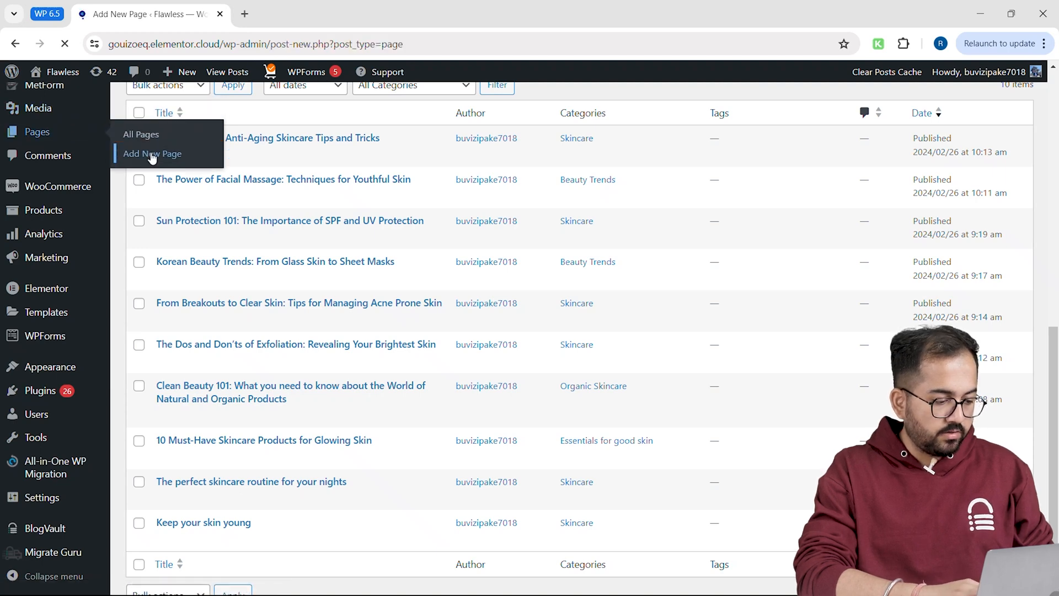
click(152, 154)
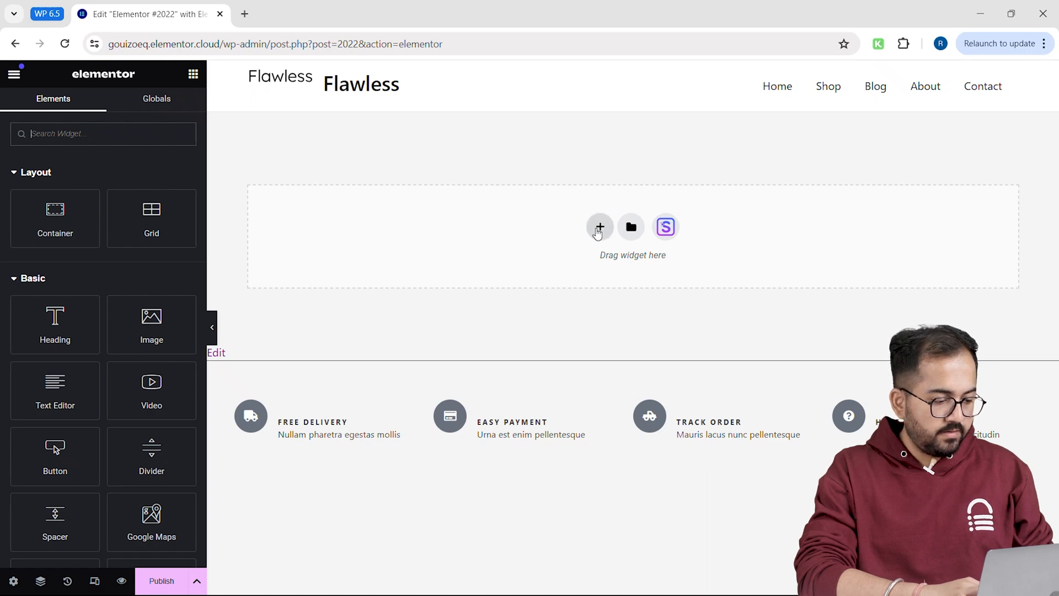
click(599, 228)
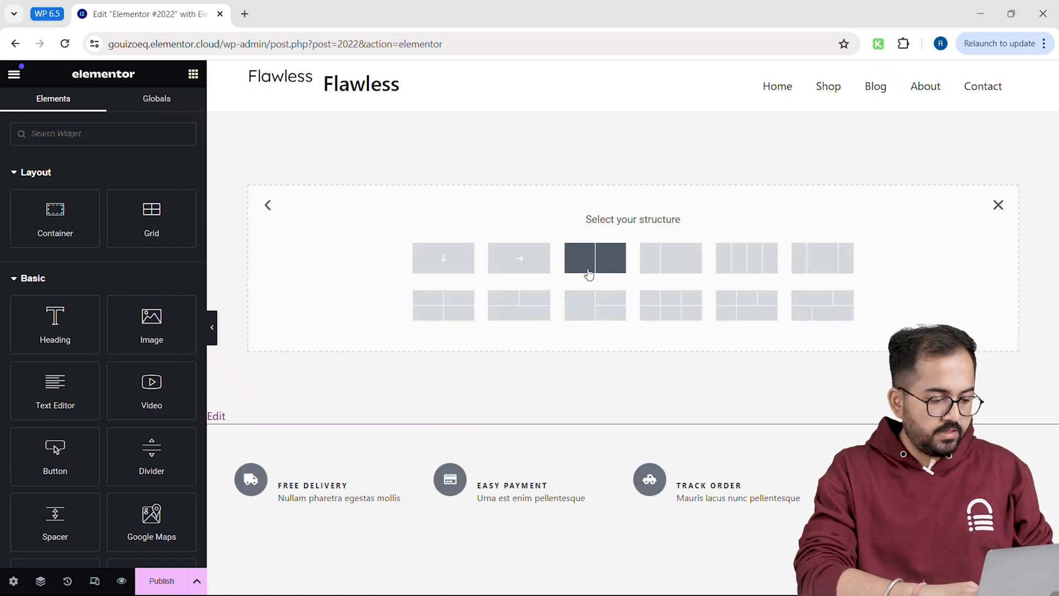
click(594, 257)
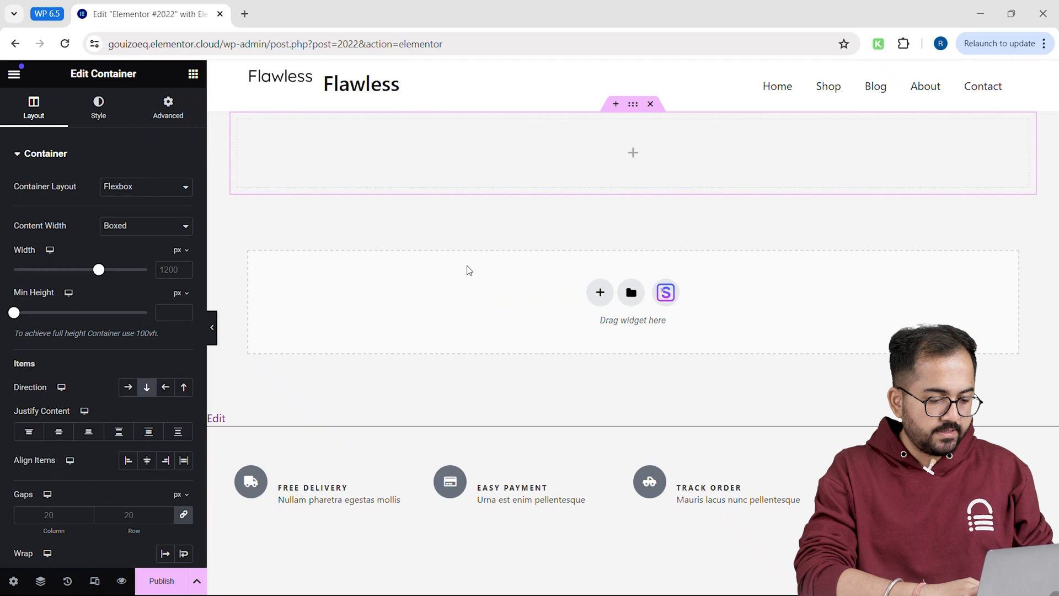
click(192, 74)
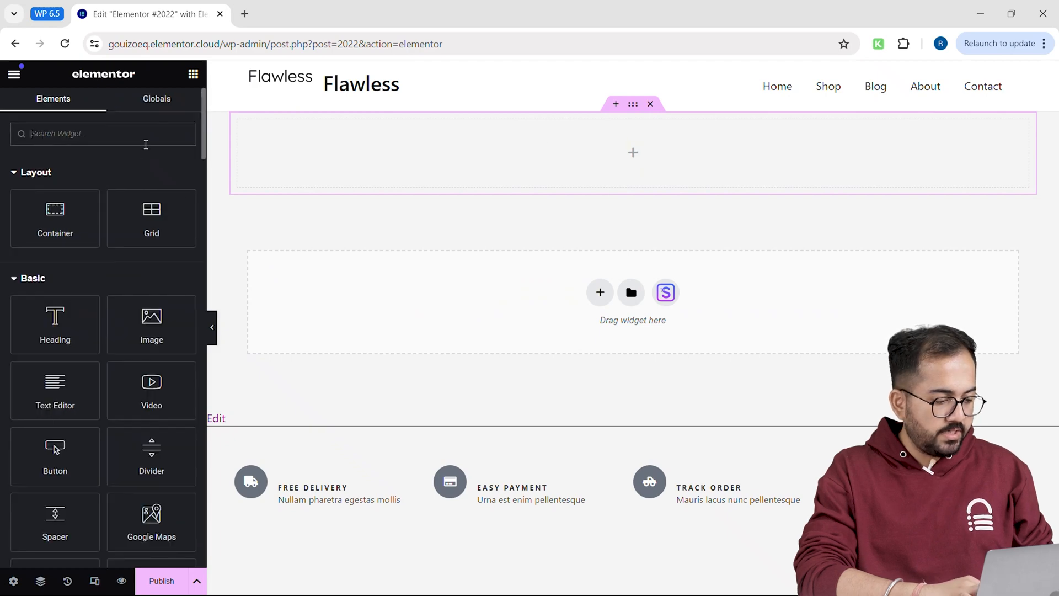
text(loop)
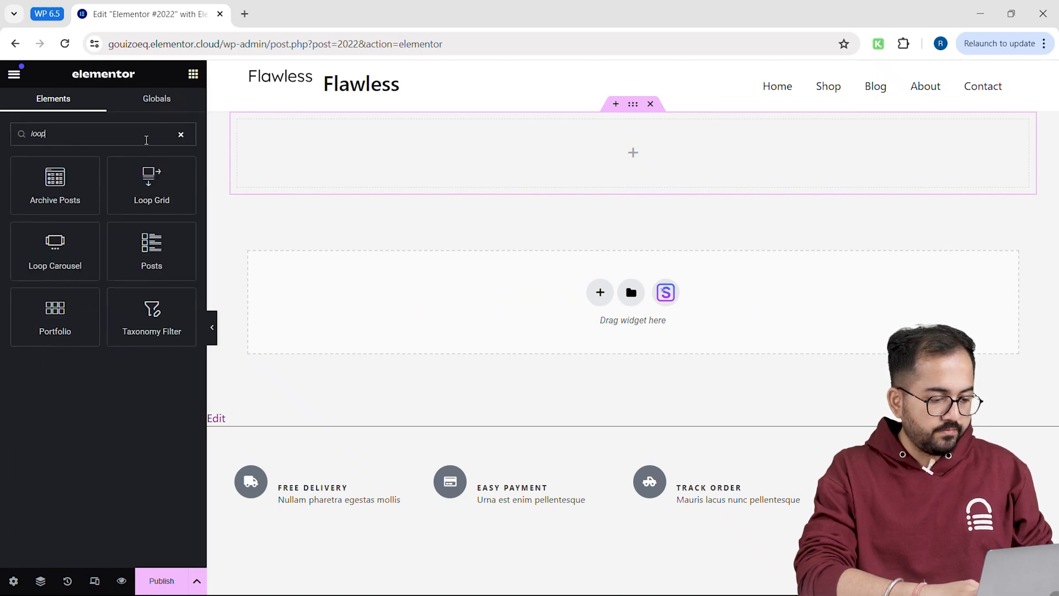
mouse_move(151, 179)
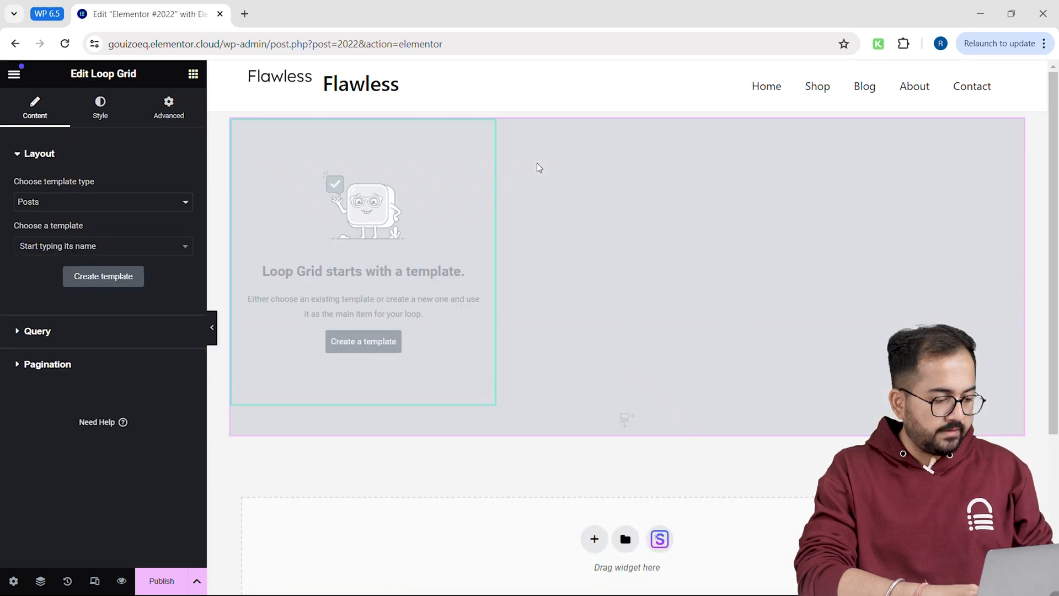
Step: Create a Posts loop item template for the Loop Grid and save the page
click(363, 260)
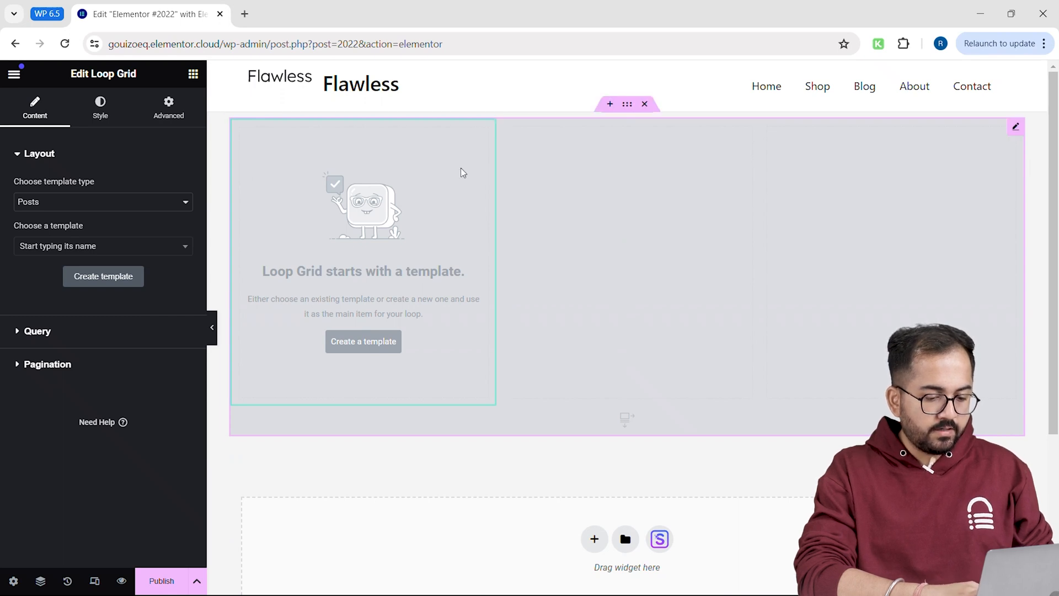
click(101, 201)
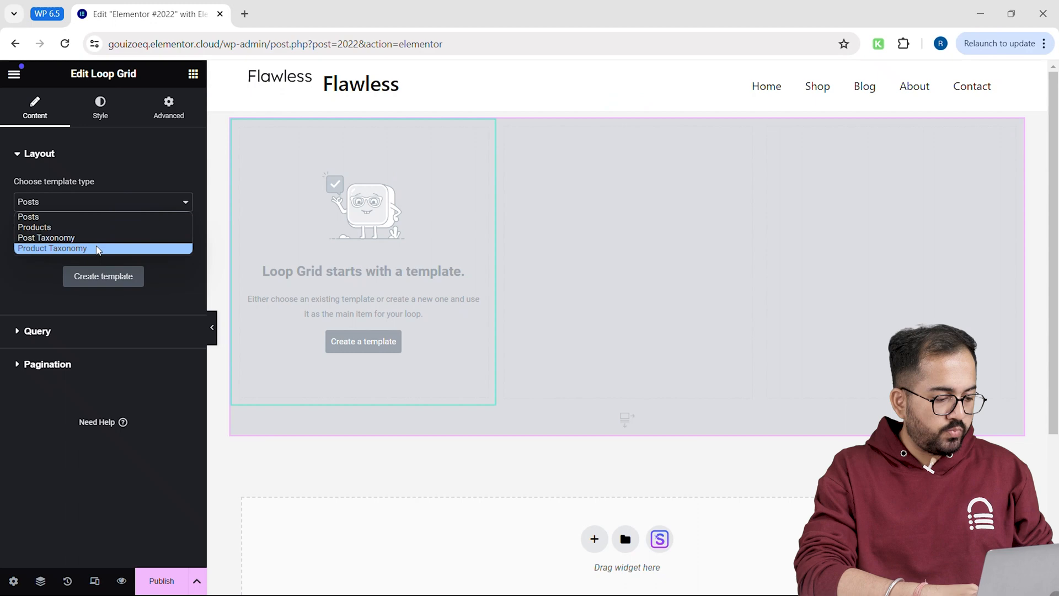
click(29, 217)
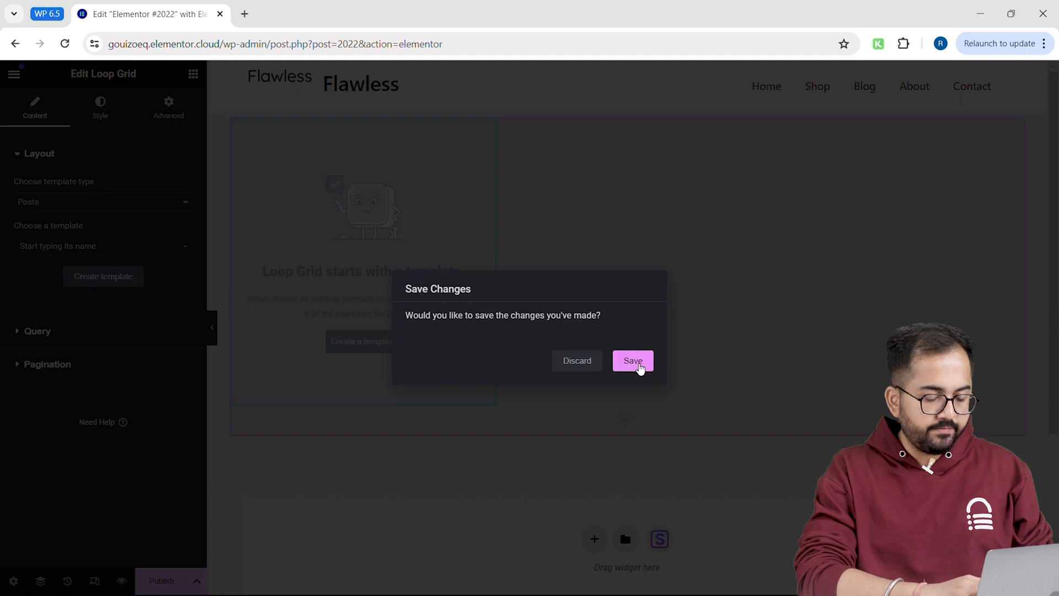
click(632, 360)
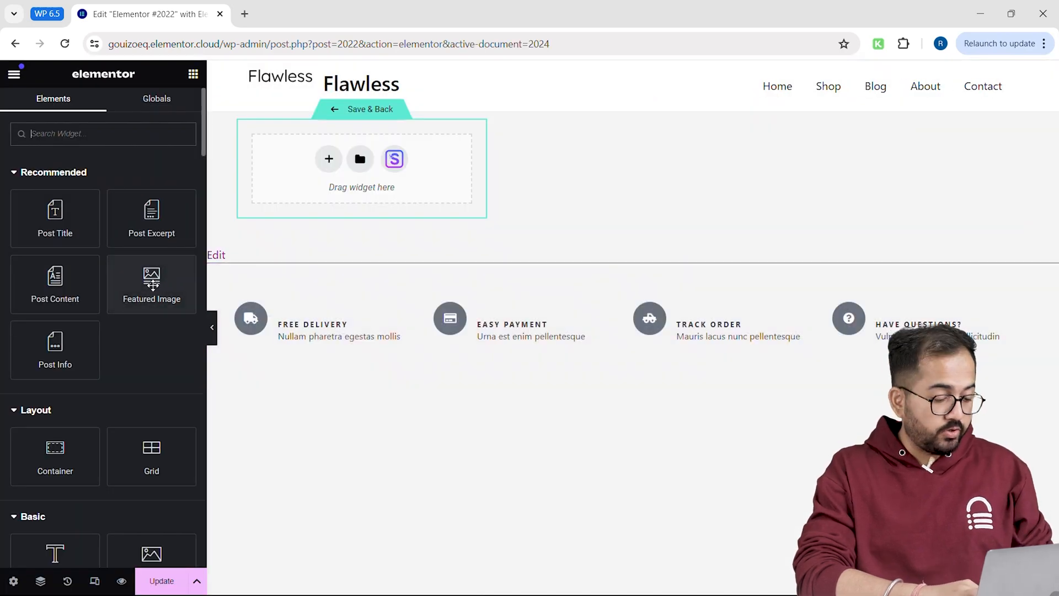
mouse_move(151, 285)
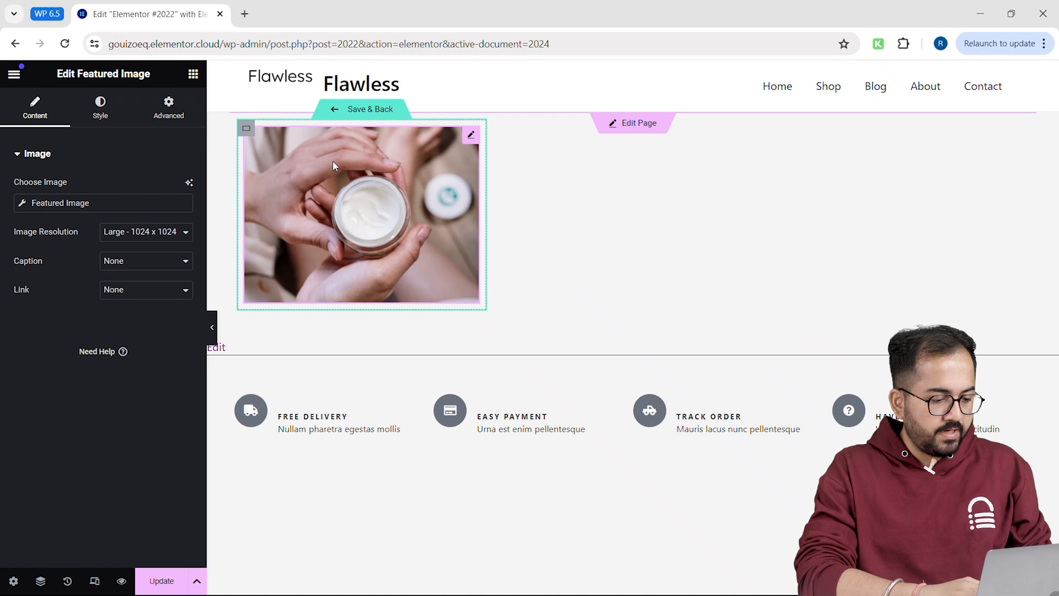
mouse_move(350, 176)
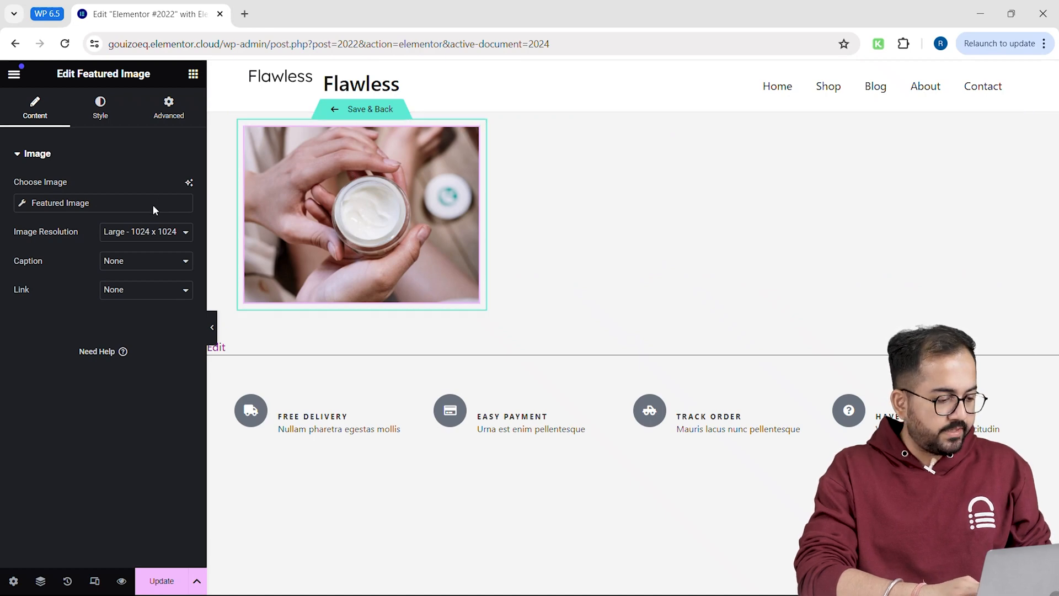
Step: Style the Featured Image: Medium resolution, solid border, radius 10 and 325 px height
click(102, 203)
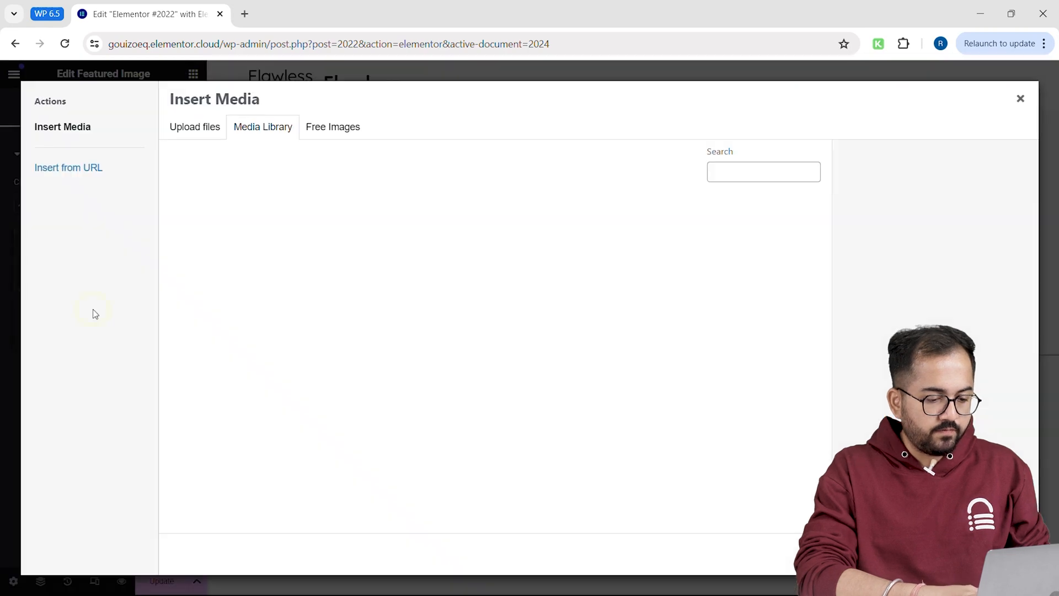
click(263, 126)
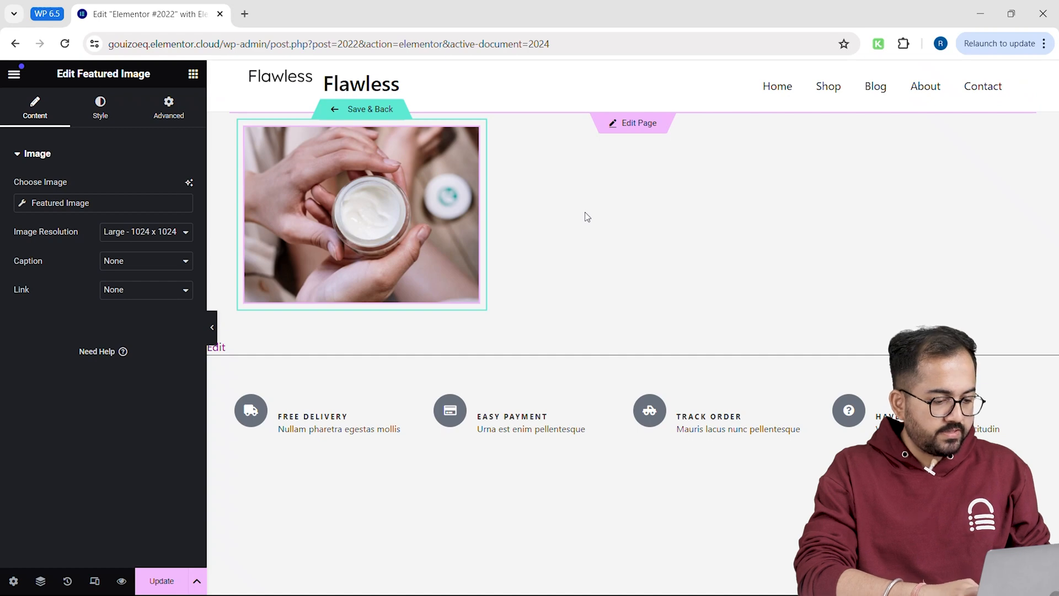
click(145, 231)
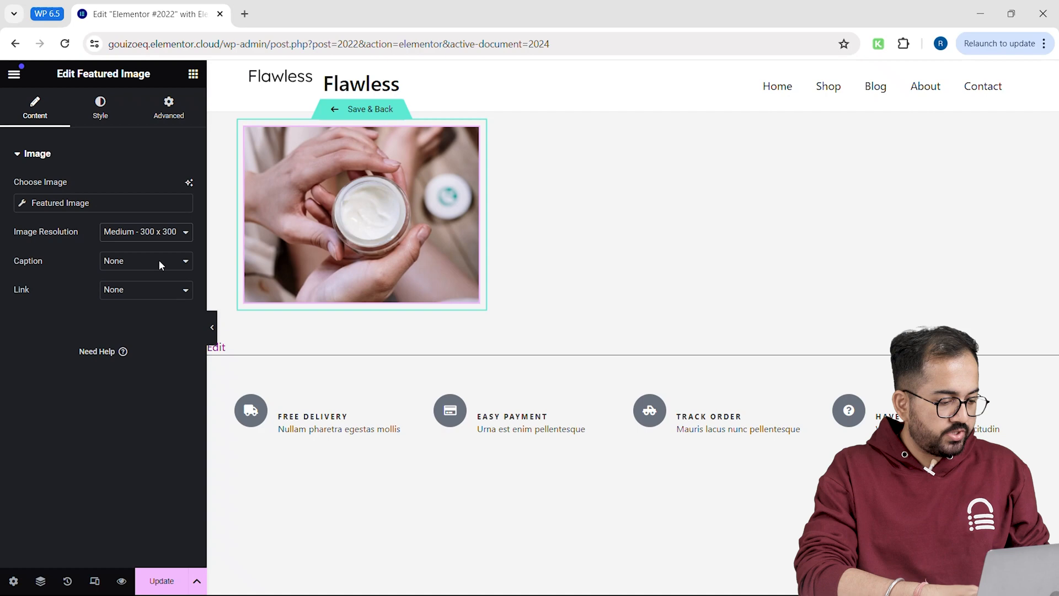
click(100, 107)
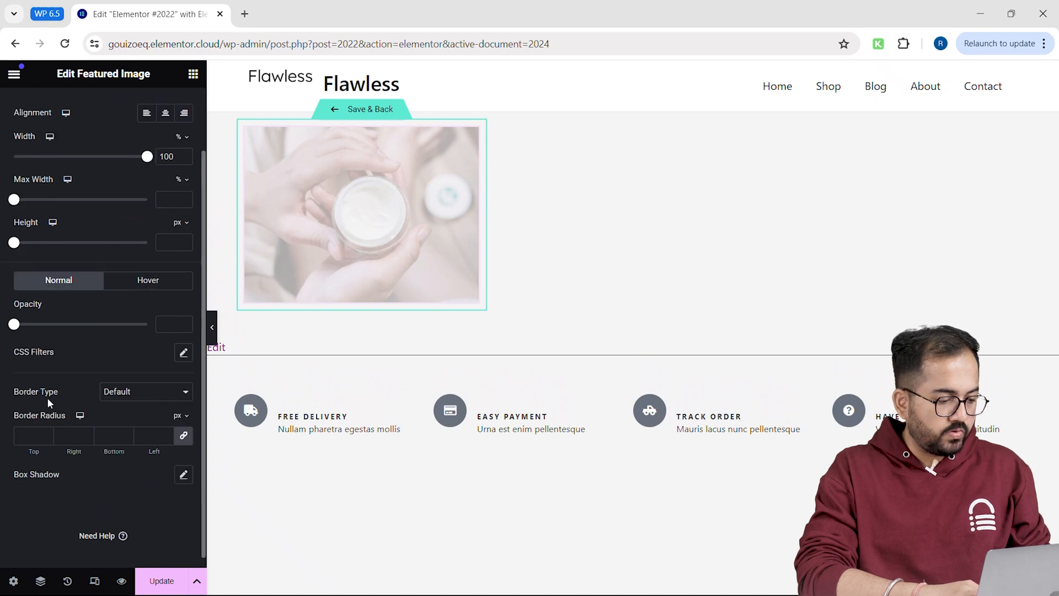
click(145, 391)
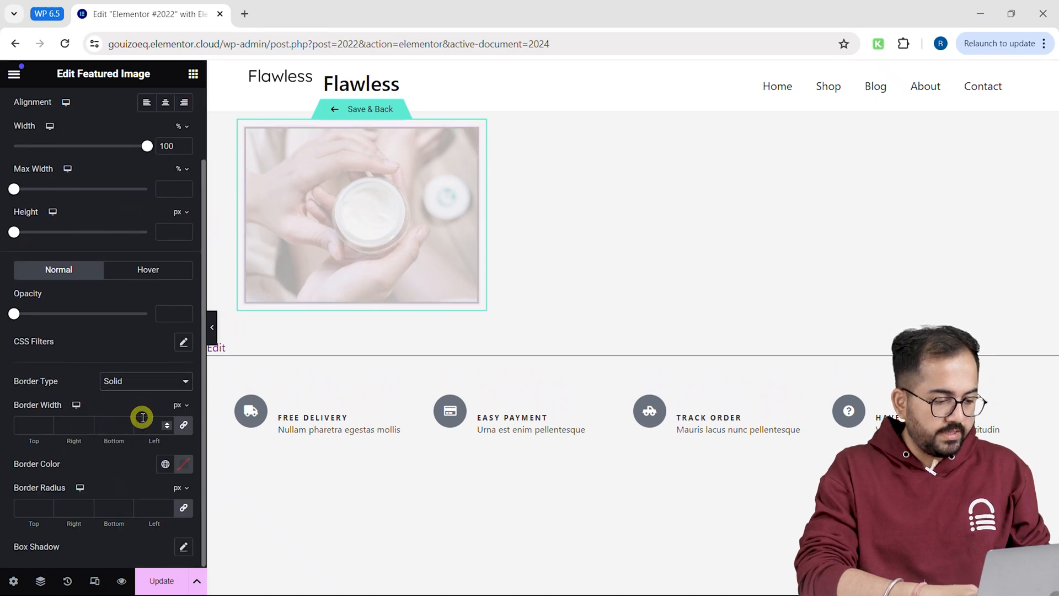
scroll(down, 3)
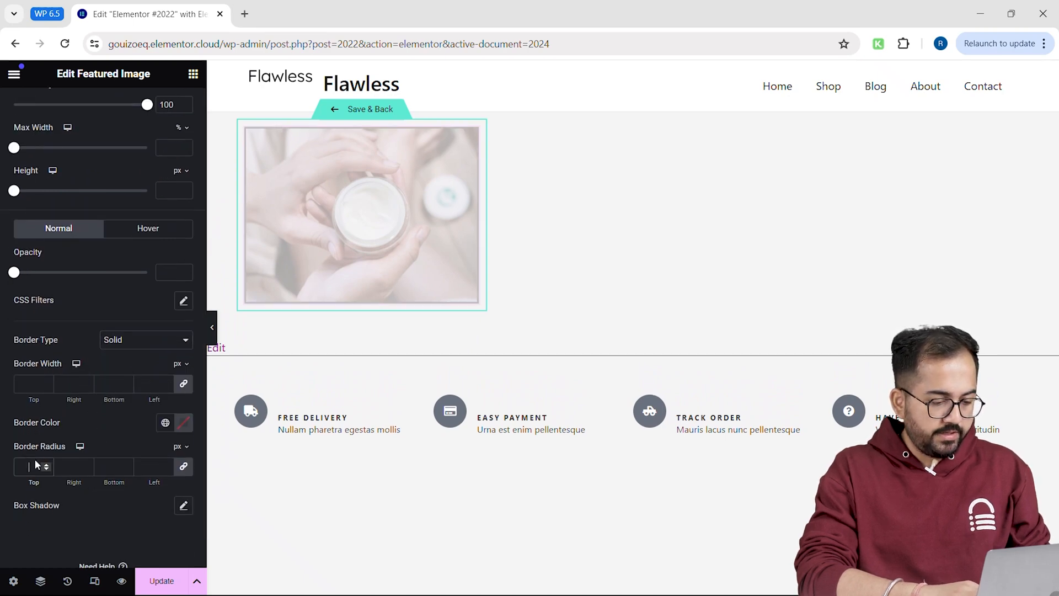
text(10)
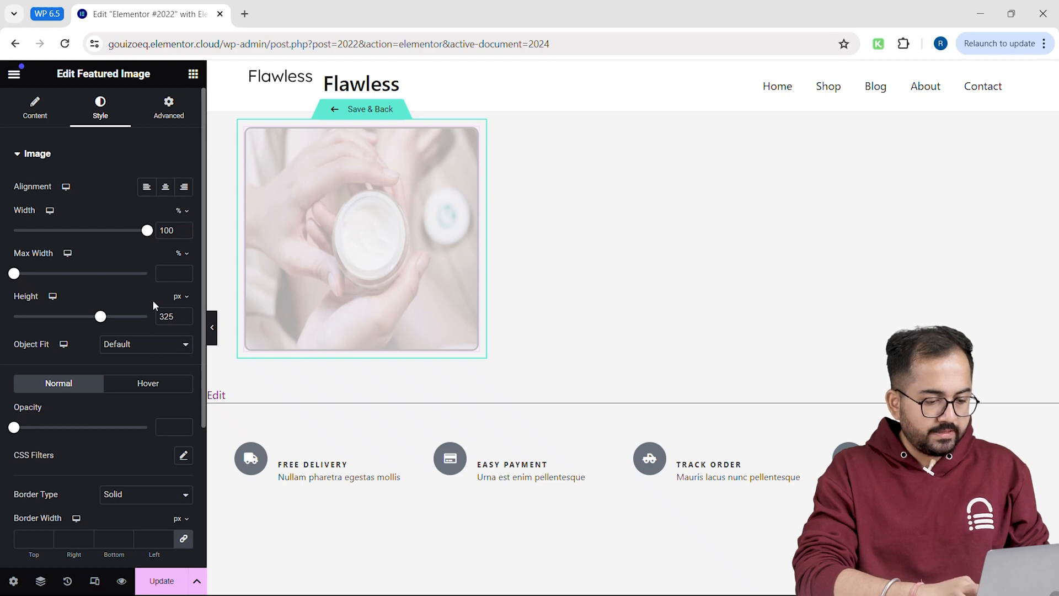
click(192, 74)
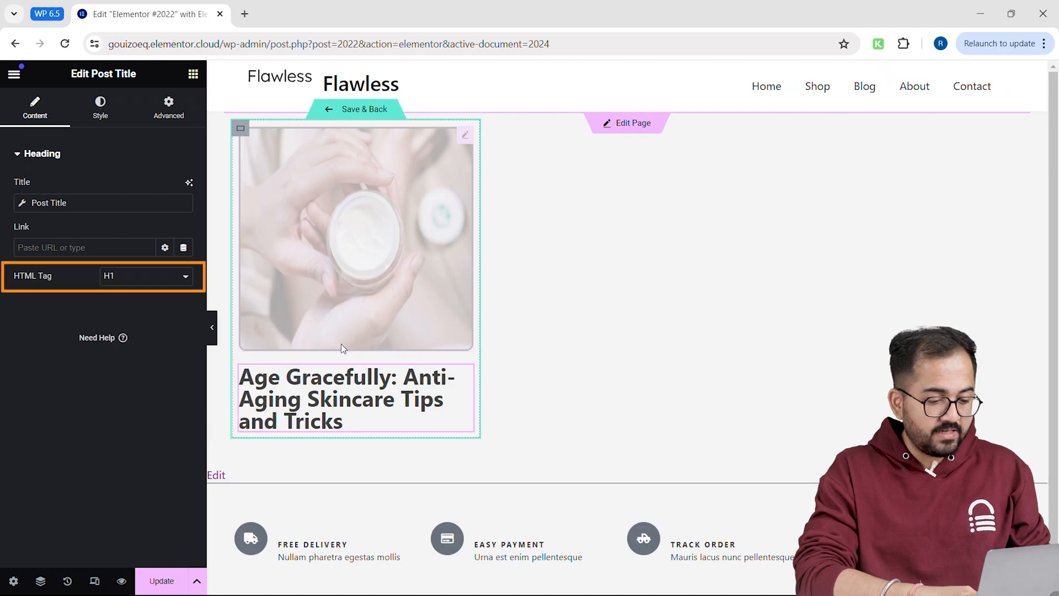
Step: Make the Post Title an H2 linked dynamically to the Post URL
click(144, 276)
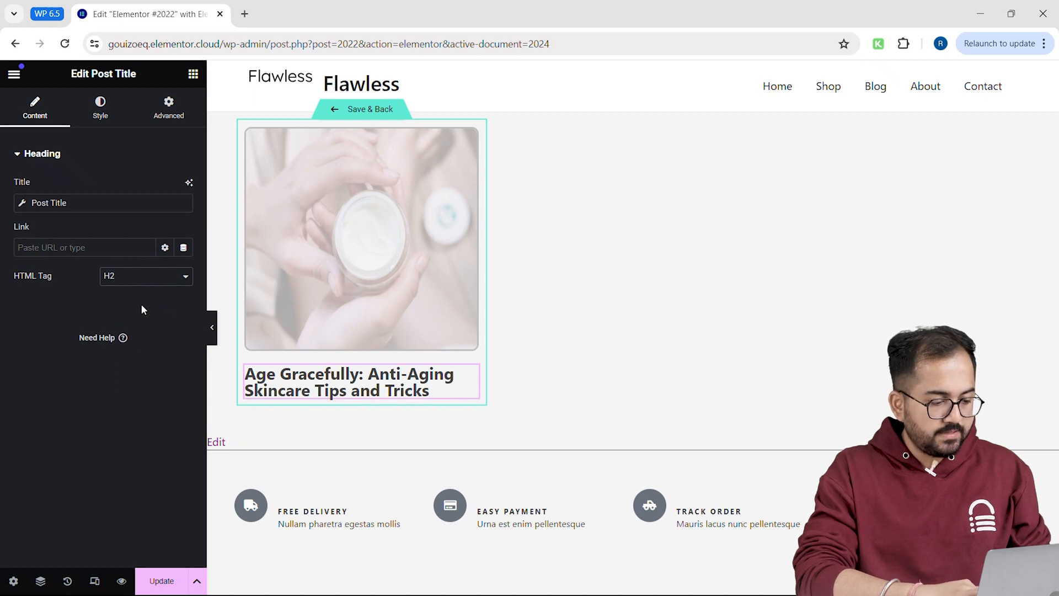
click(182, 247)
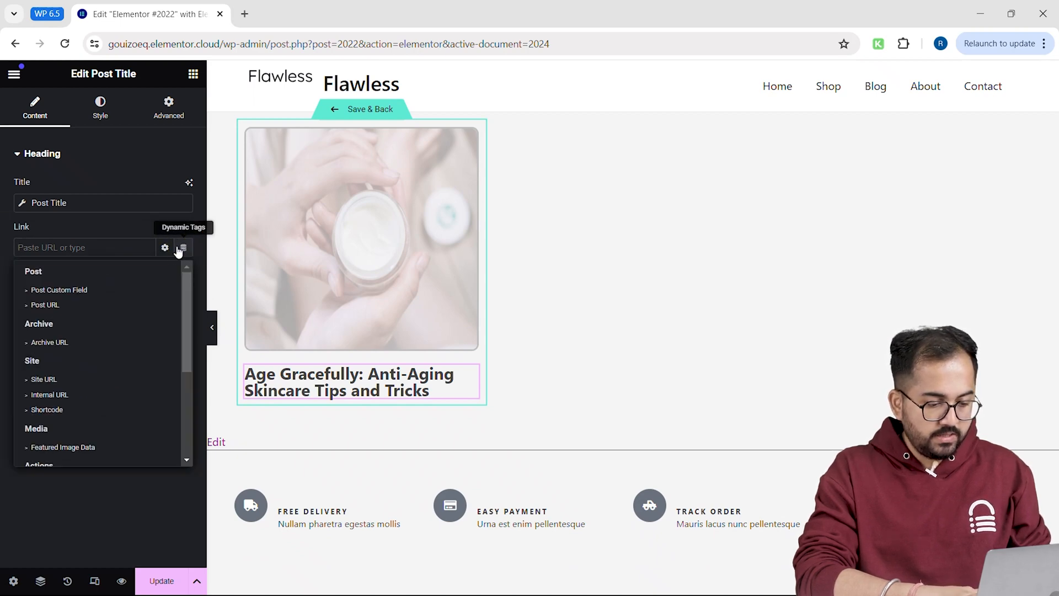
click(44, 304)
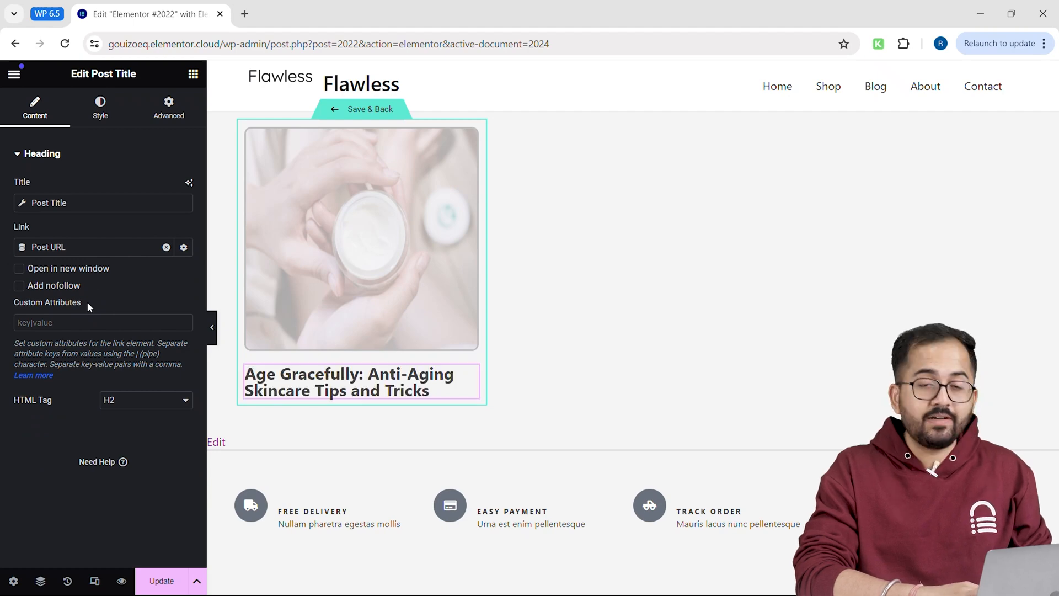
mouse_move(188, 79)
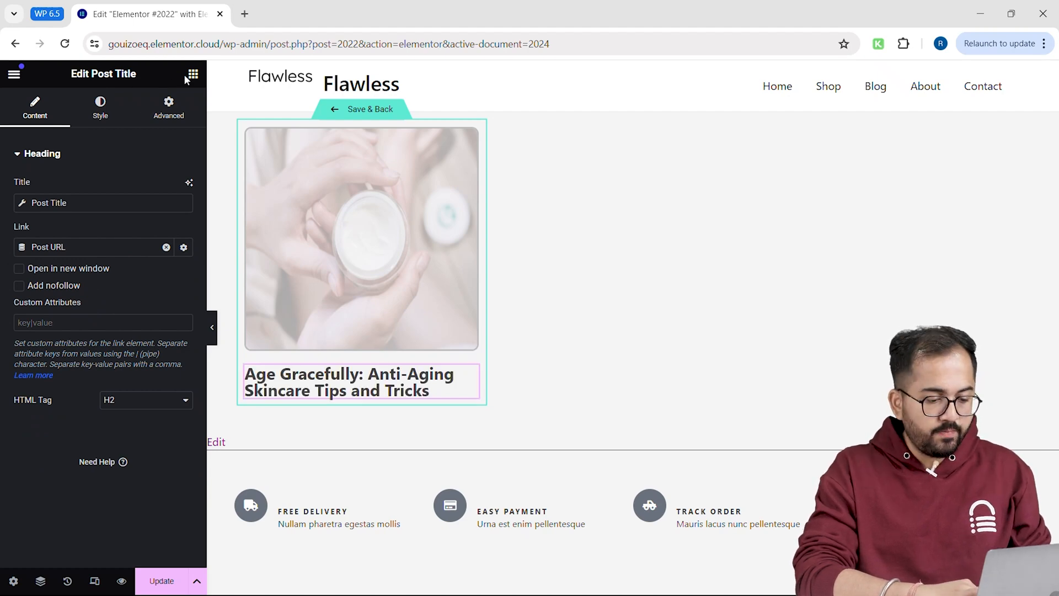
click(191, 74)
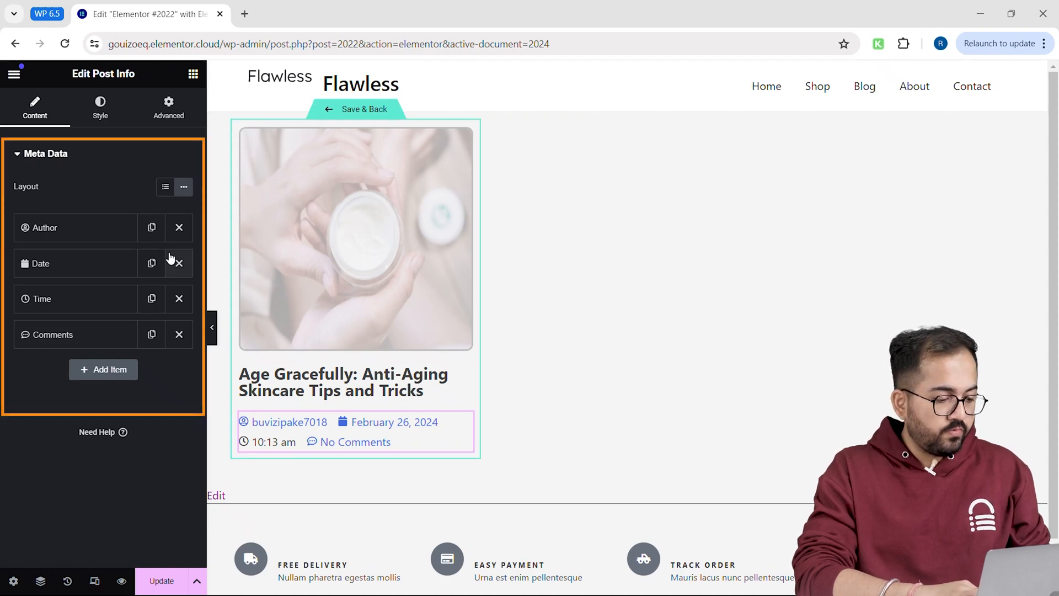
Step: Replace the time entry in Post Info with a comments item, then save and return to the page
click(179, 299)
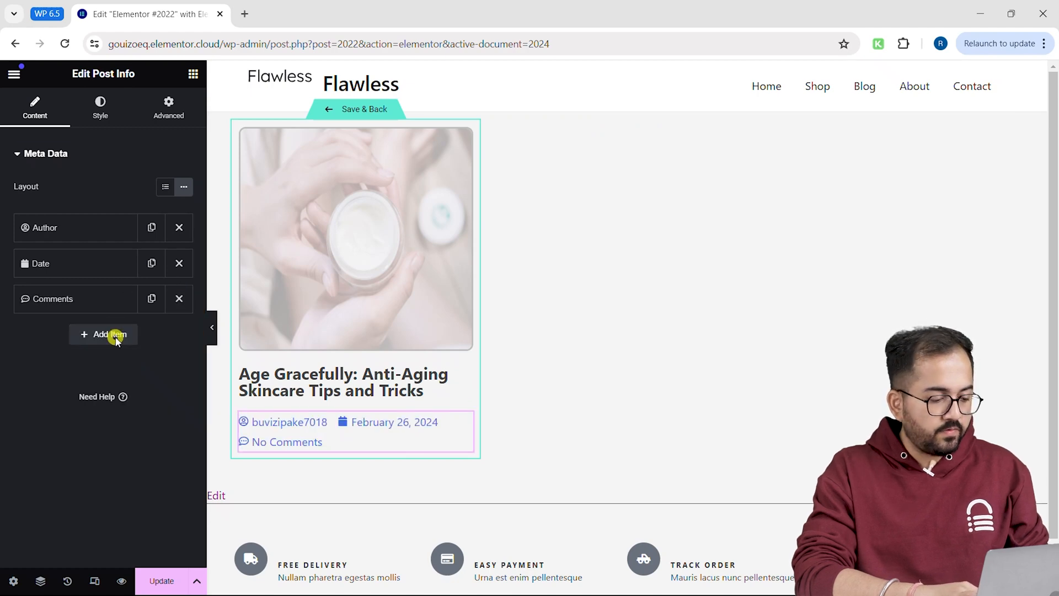
click(104, 333)
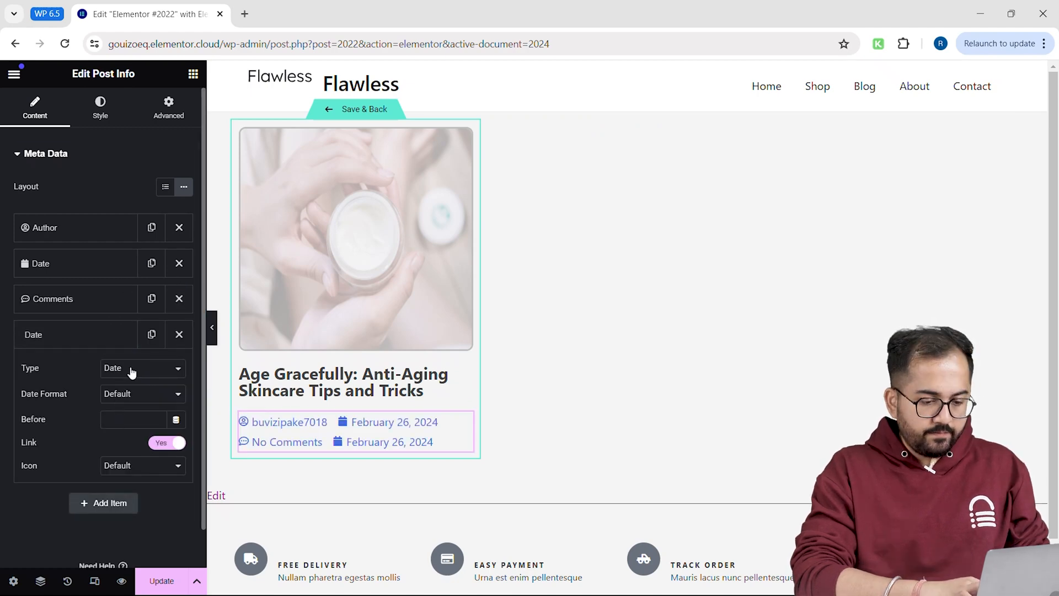
click(142, 369)
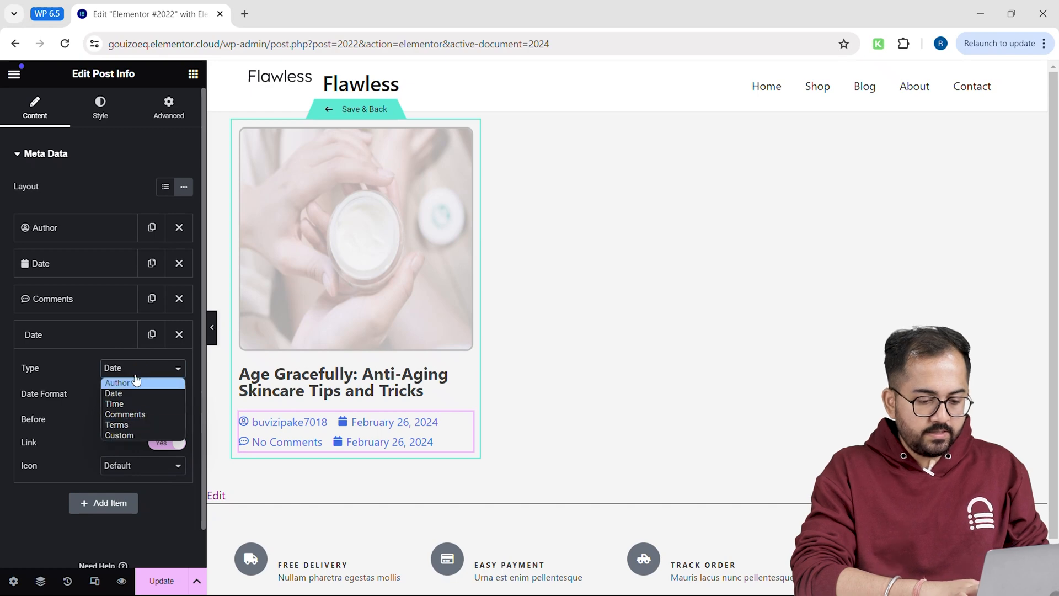
click(179, 334)
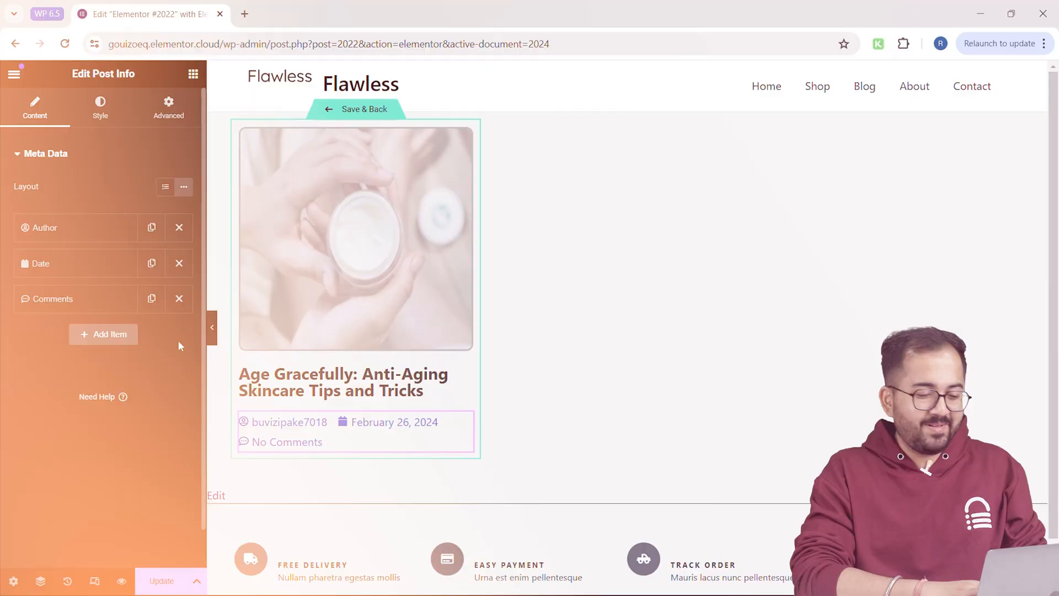
click(363, 109)
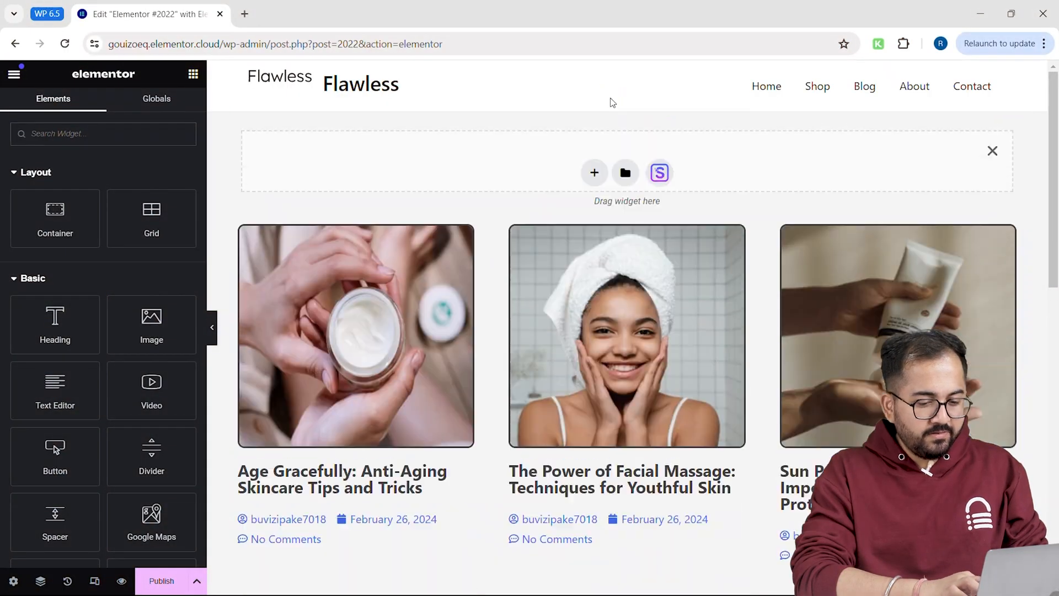
Step: Add a Taxonomy Filter above the grid linked to Loop Grid 1 and listing Categories
click(593, 172)
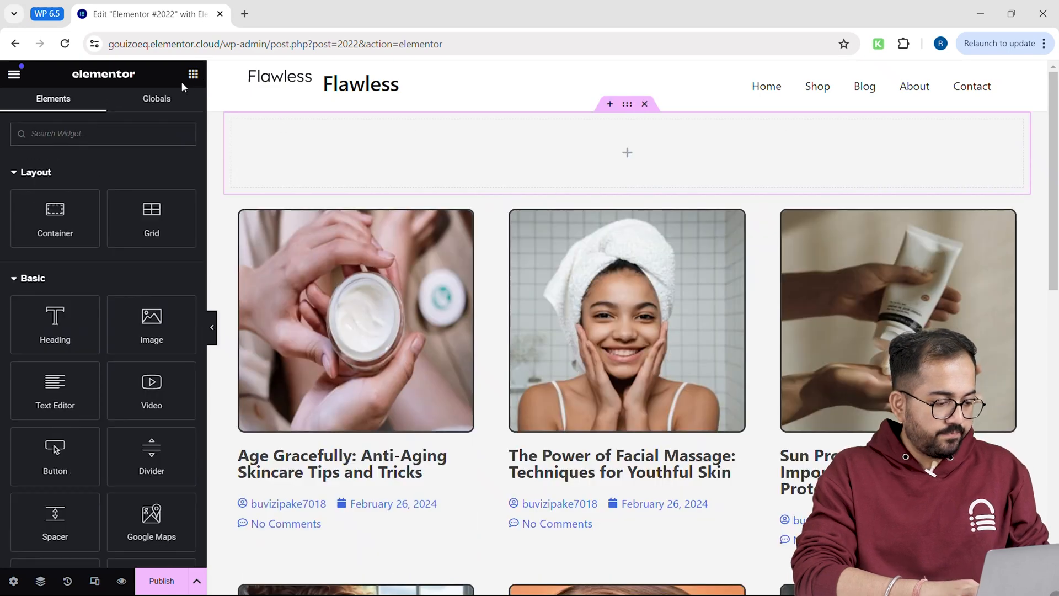
text(tax)
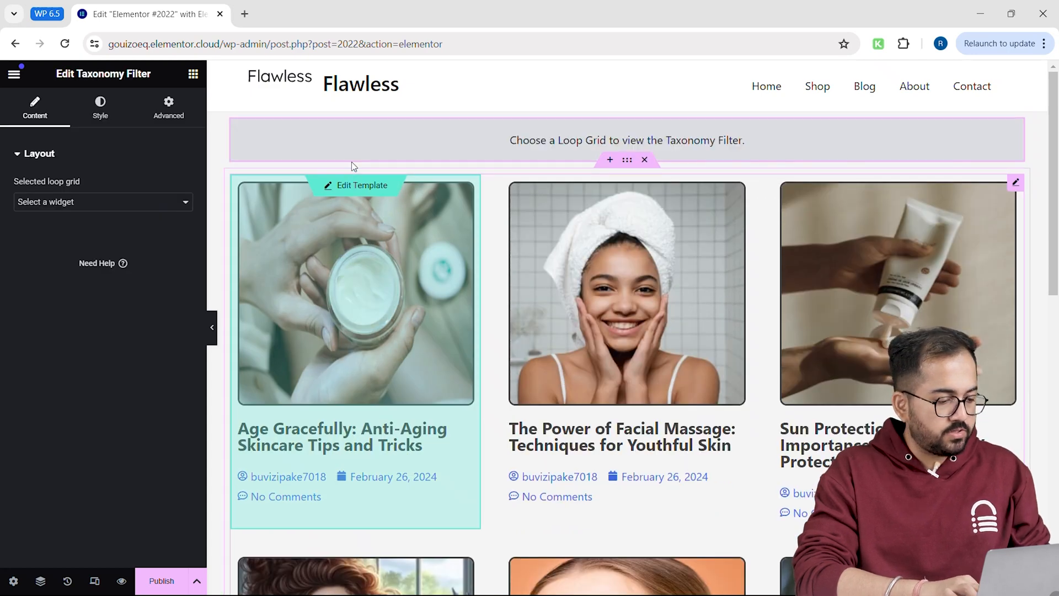
click(102, 200)
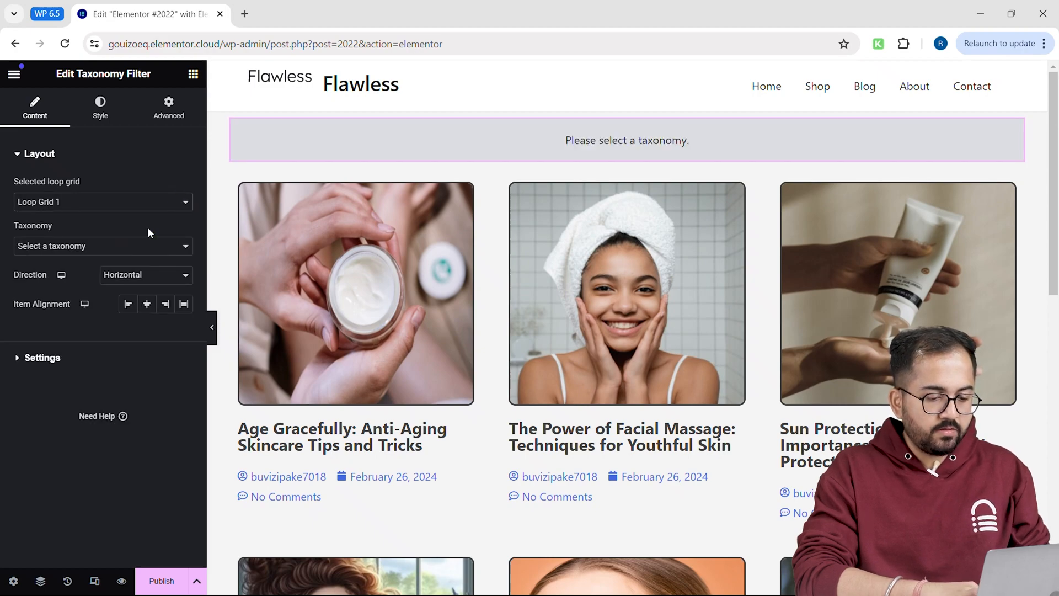
click(103, 245)
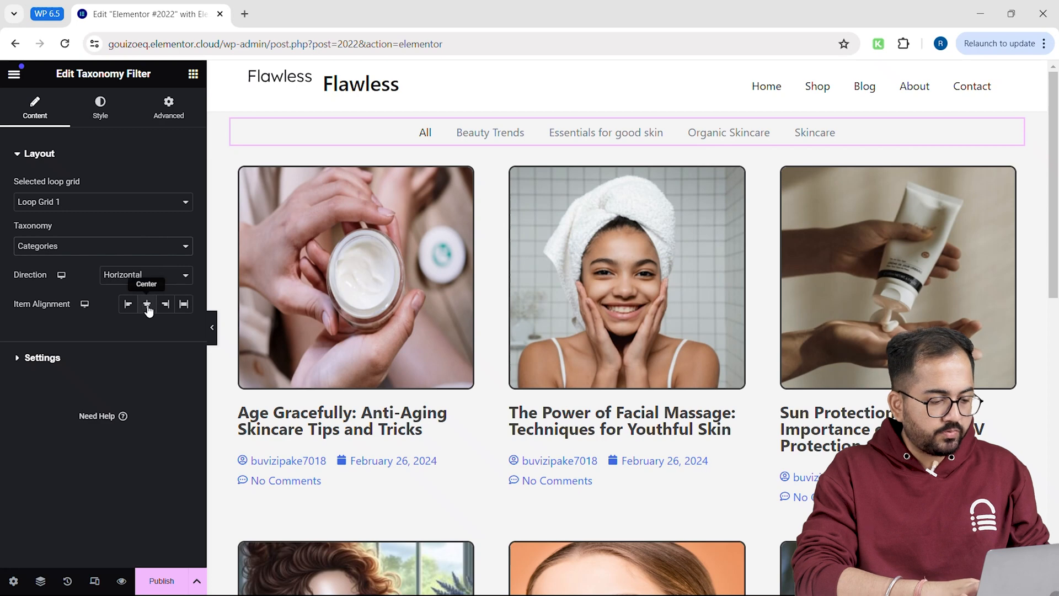
Step: Justify the filter items horizontally with 100px spacing between them
click(164, 305)
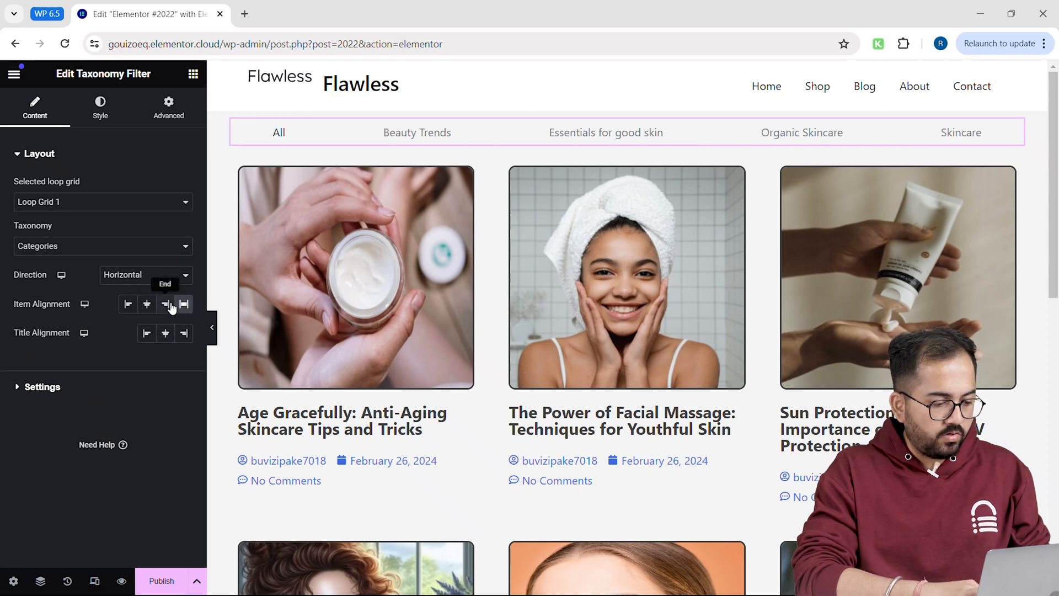
click(143, 275)
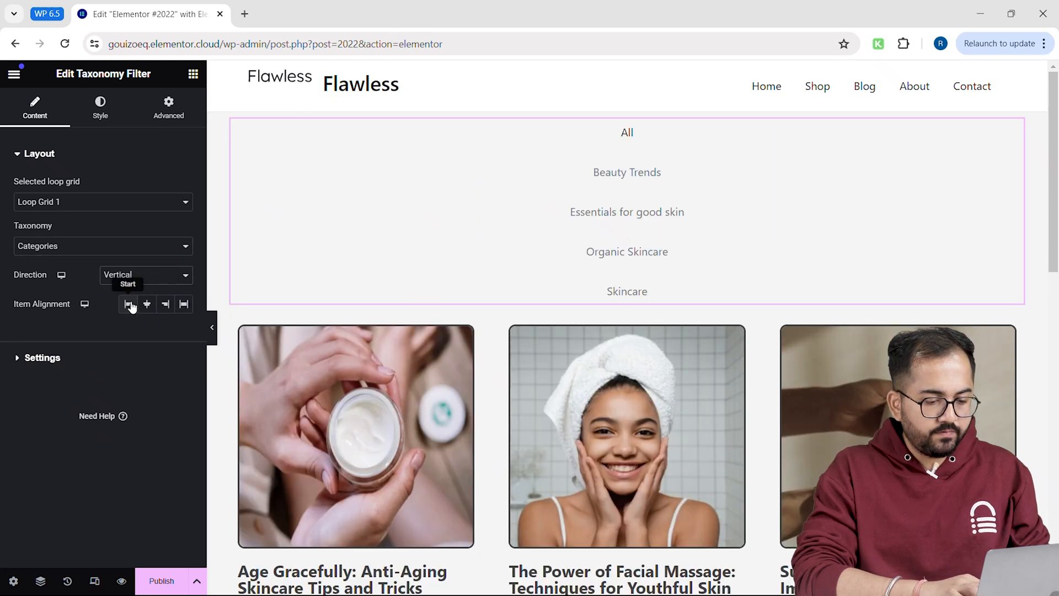
click(146, 275)
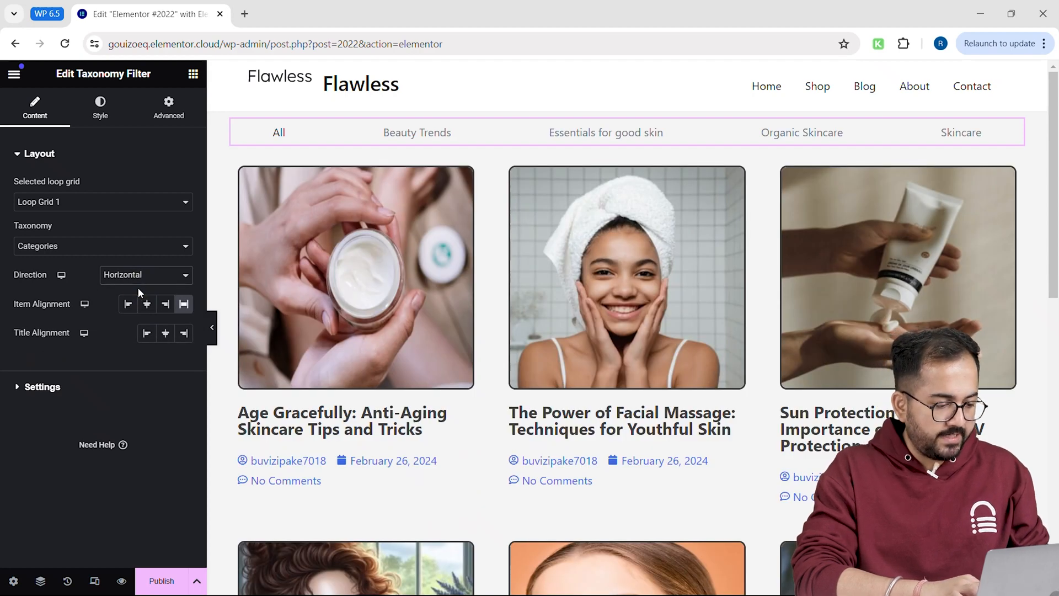
click(101, 107)
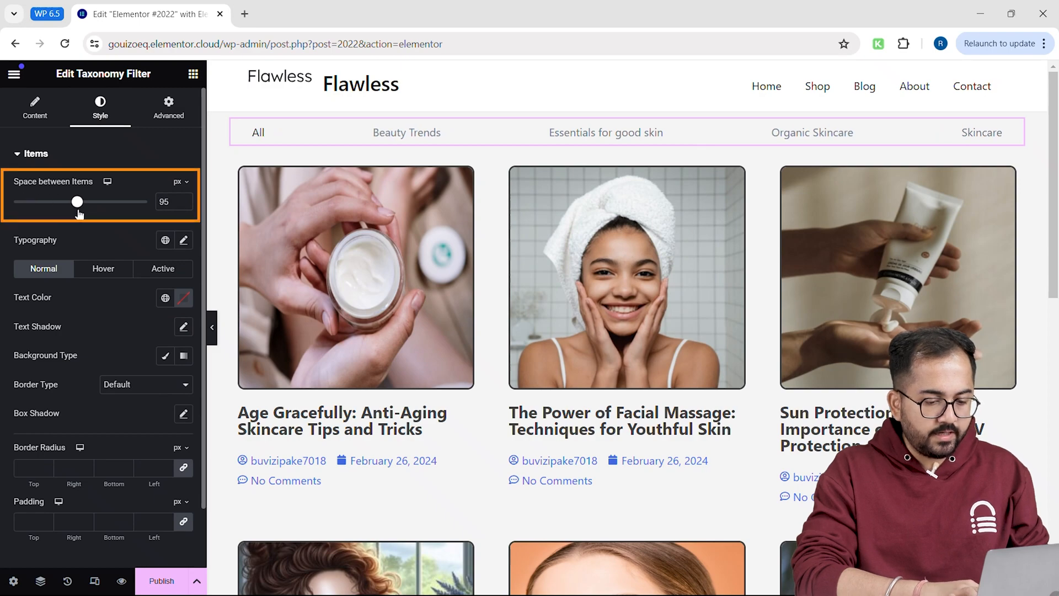
drag(77, 200, 81, 201)
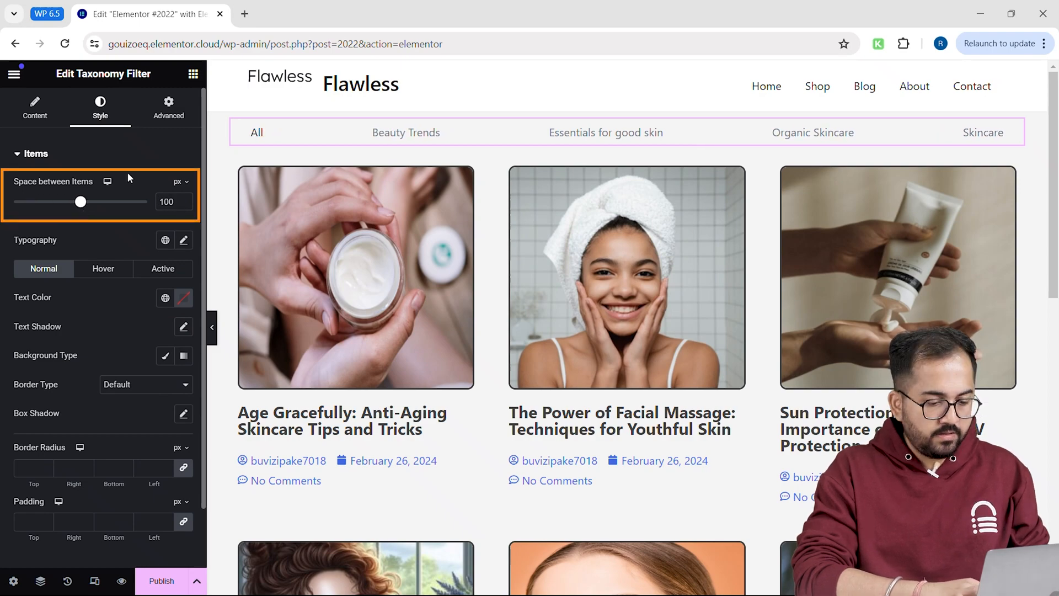
click(182, 239)
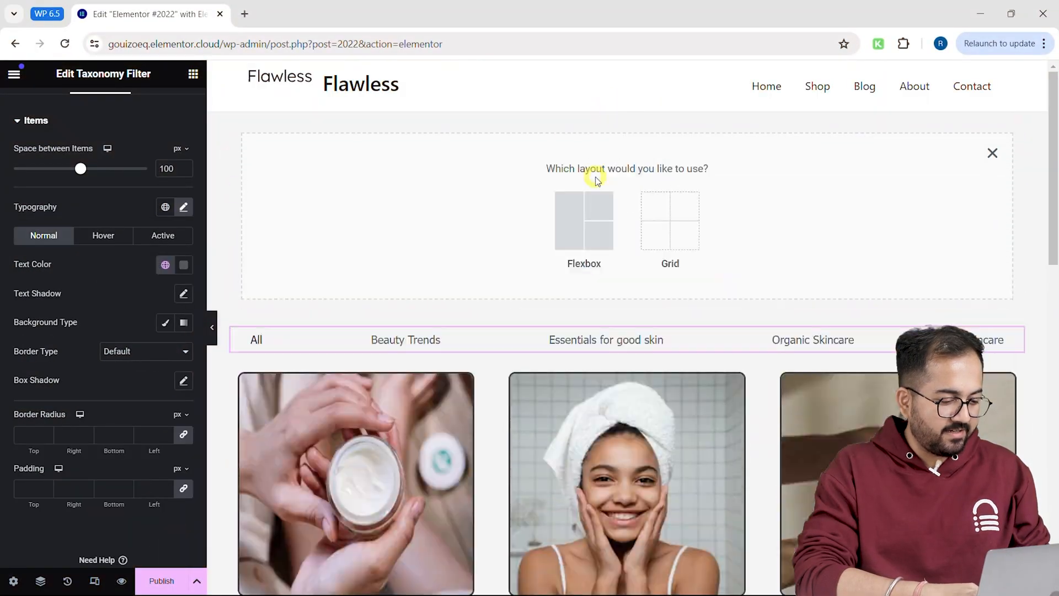
Step: Add a centered H1 Heading 'Our Skincare Blogs' in a Flexbox section and publish the page
click(583, 220)
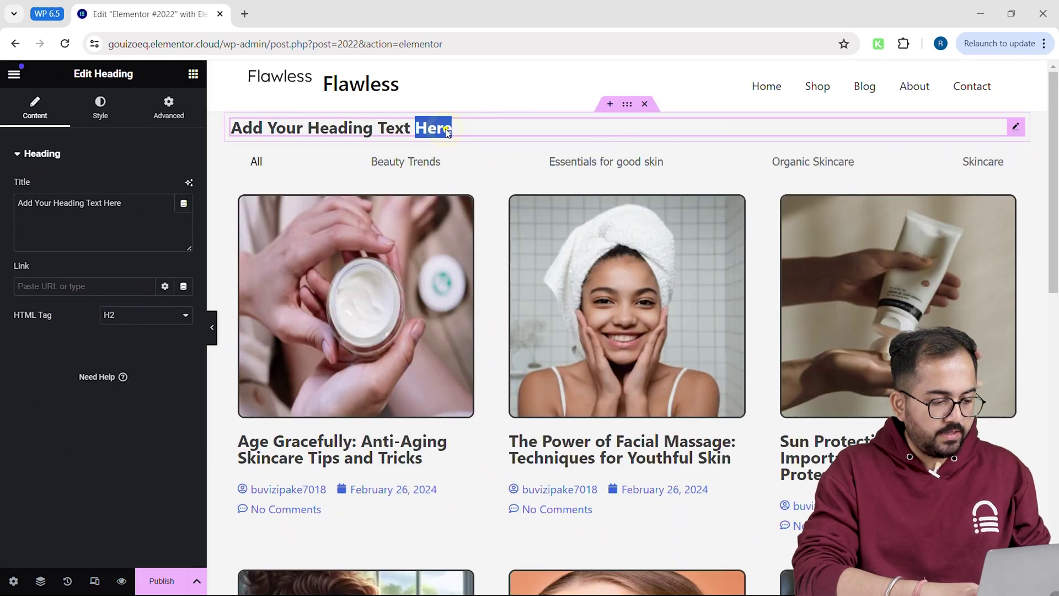
text(Our Skincare)
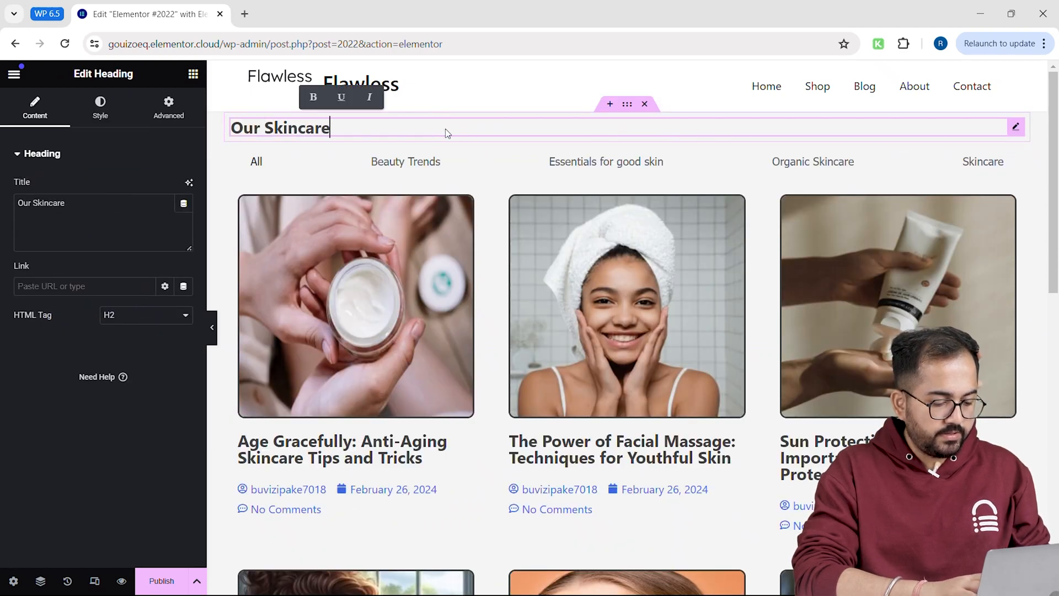
text(Blogs)
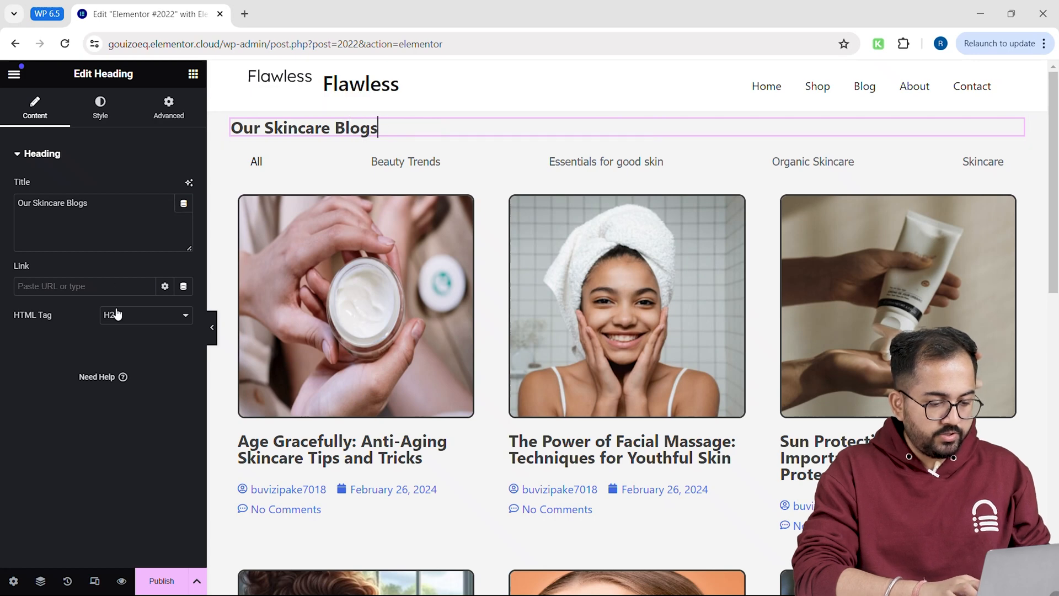
click(146, 315)
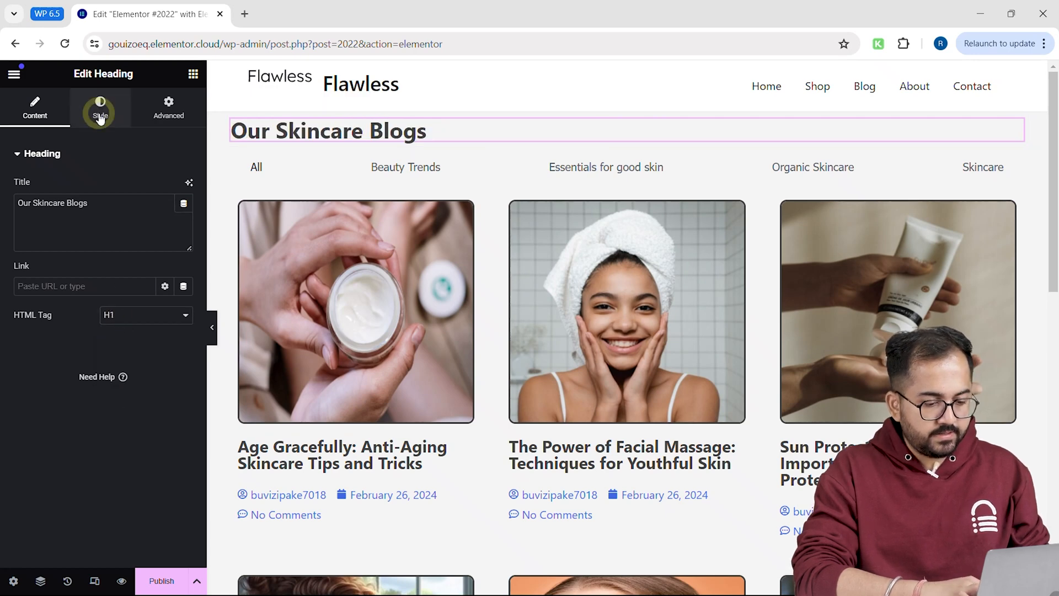
click(100, 109)
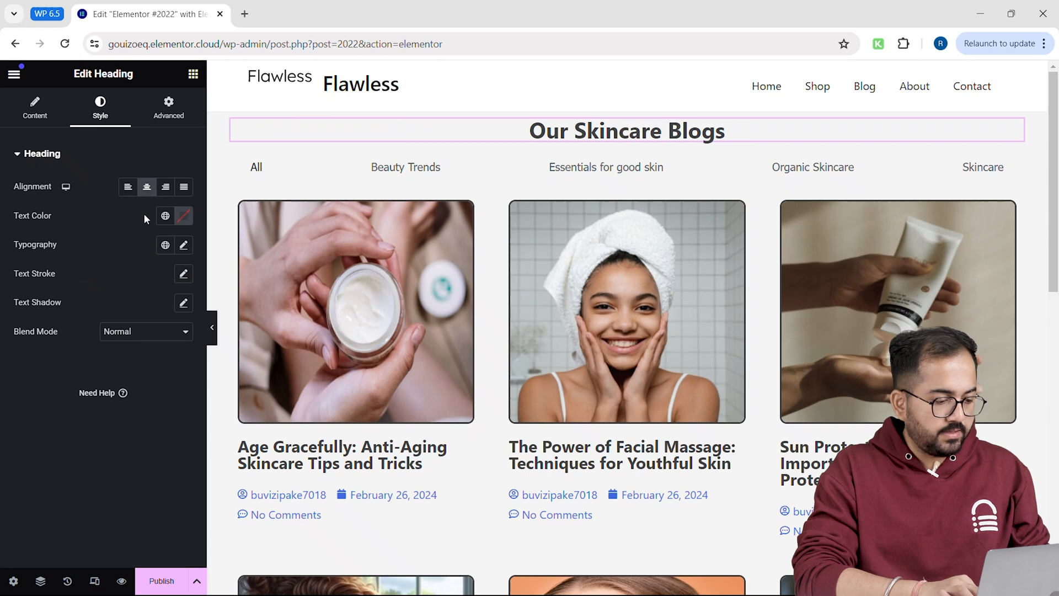
click(161, 581)
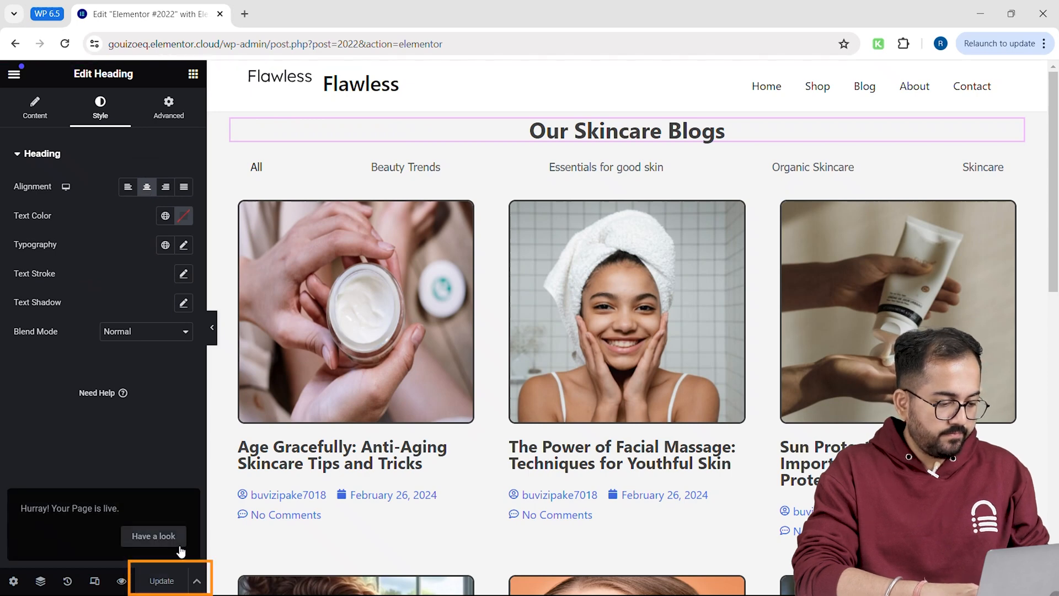
mouse_move(121, 582)
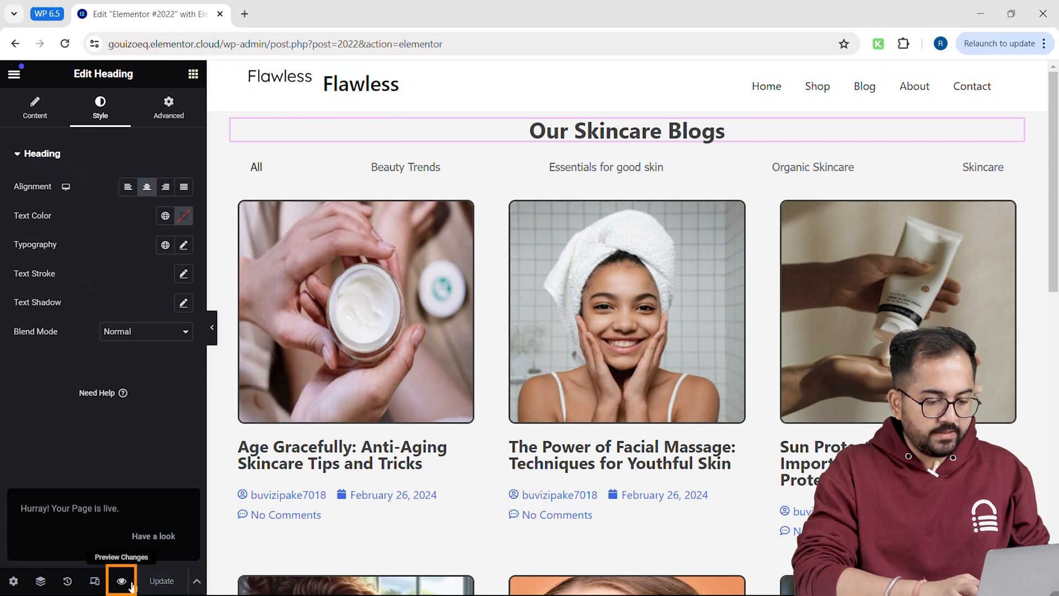
Step: Preview the live page and test the filter with Beauty Trends, then back to All
click(121, 582)
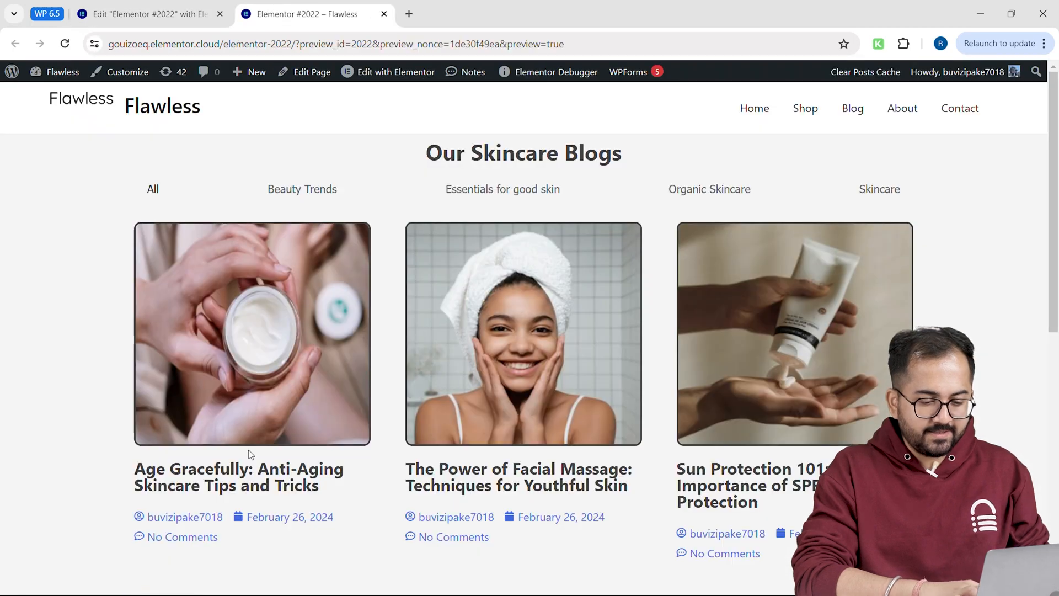
scroll(down, 3)
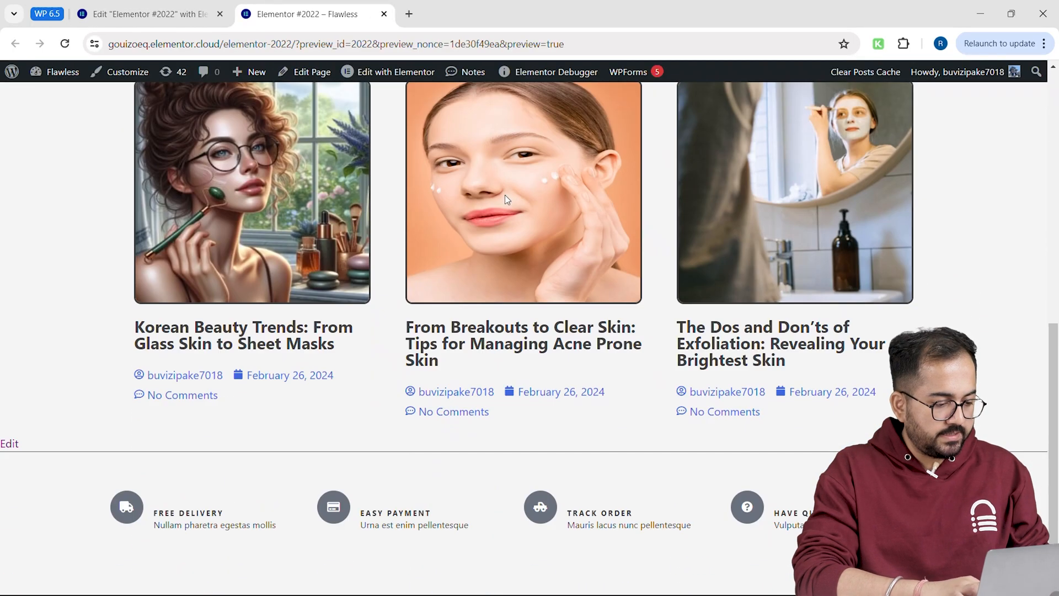
click(303, 189)
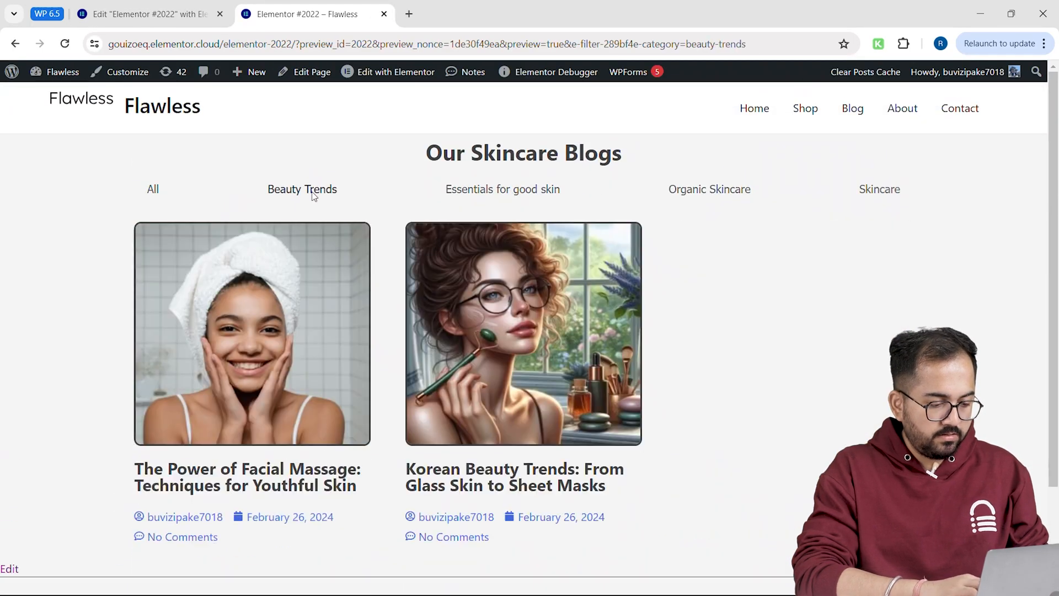
click(153, 189)
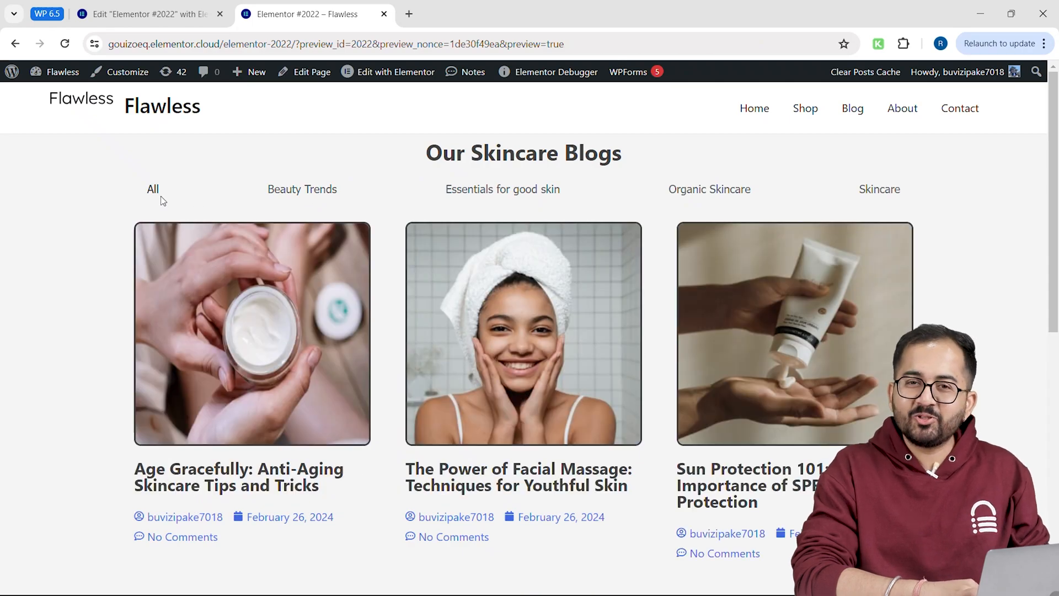